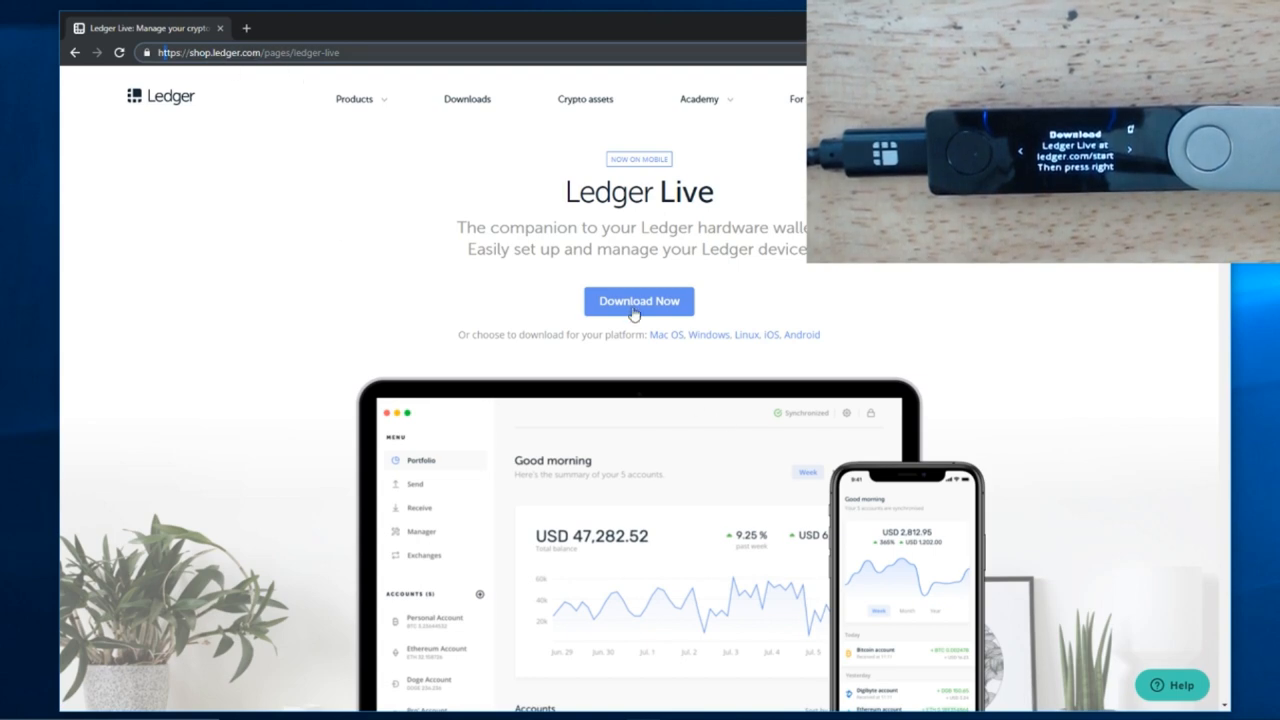
Step: Start downloading the Ledger Live desktop installer for Windows
left_click(638, 300)
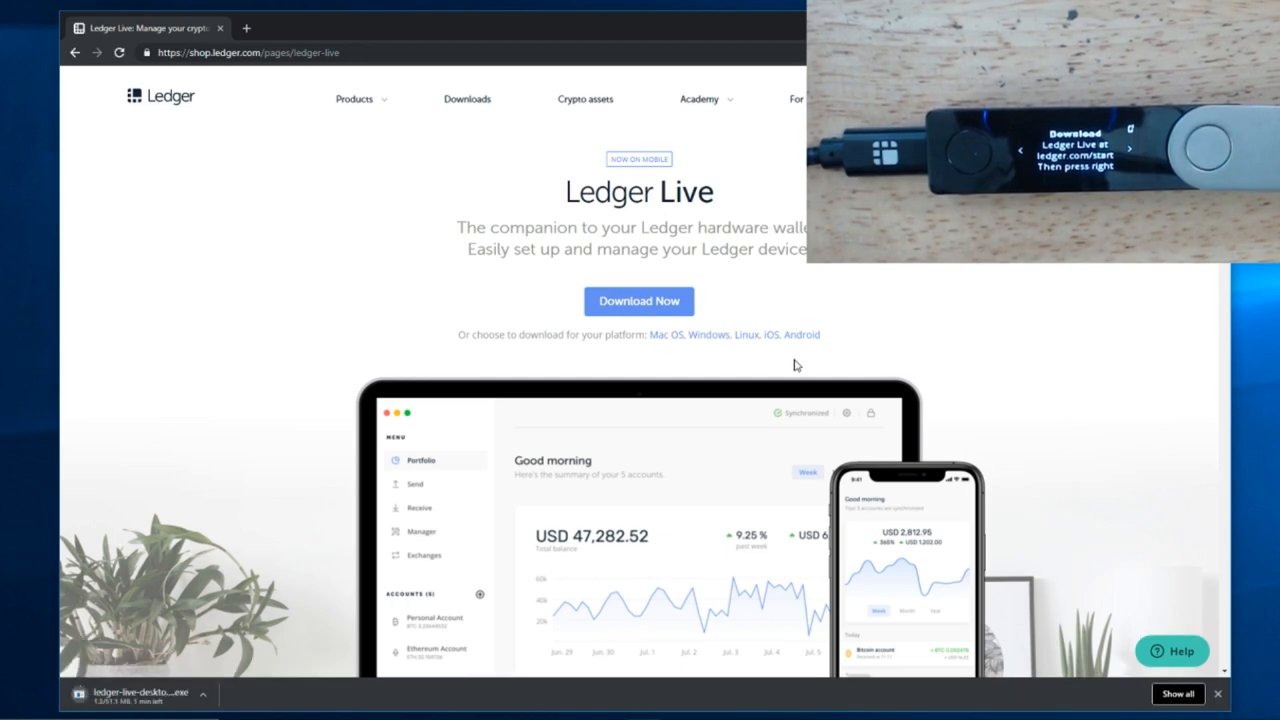
mouse_move(930, 284)
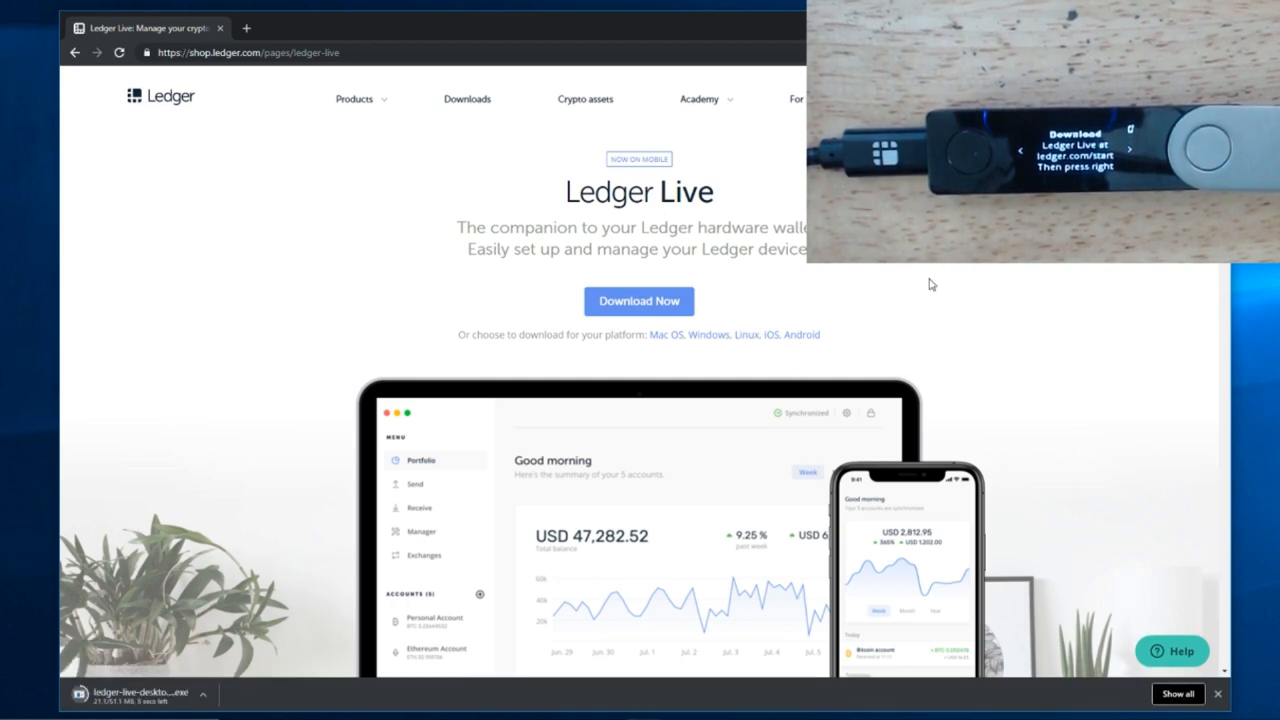
mouse_move(384, 572)
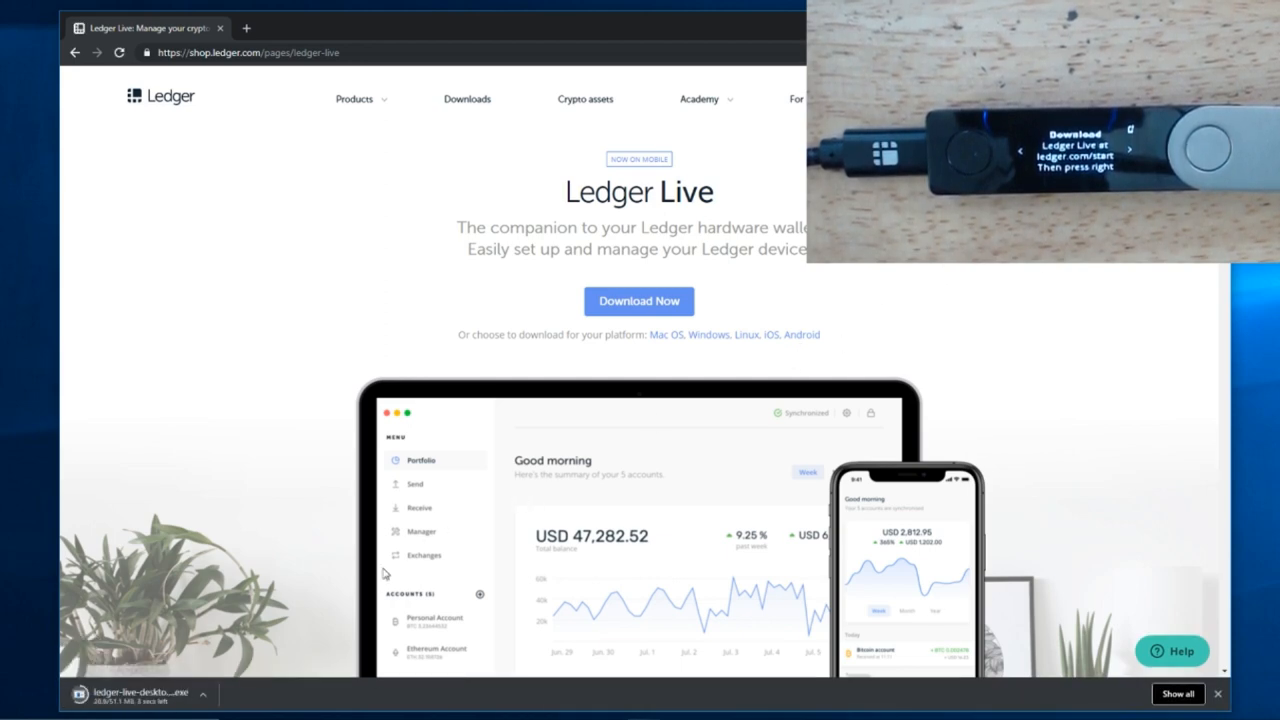
mouse_move(216, 670)
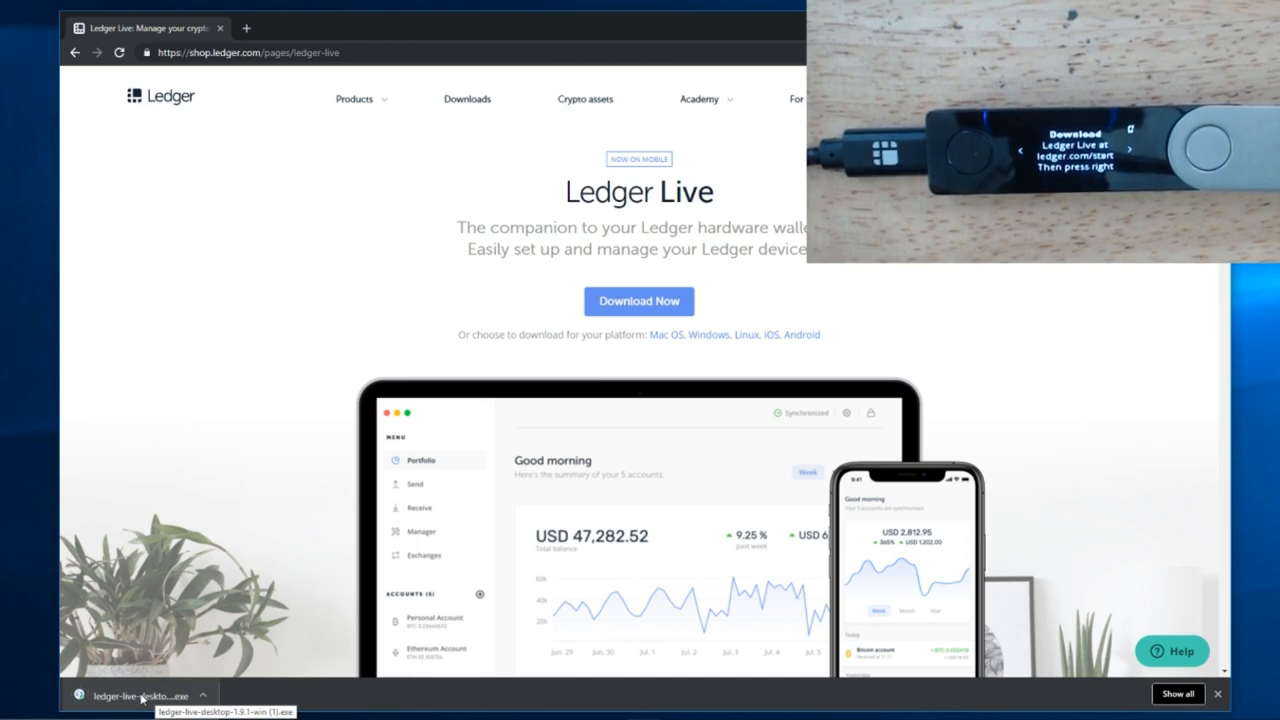
Step: Run the installer into the default Program Files folder and finish with Run Ledger Live checked
left_click(140, 692)
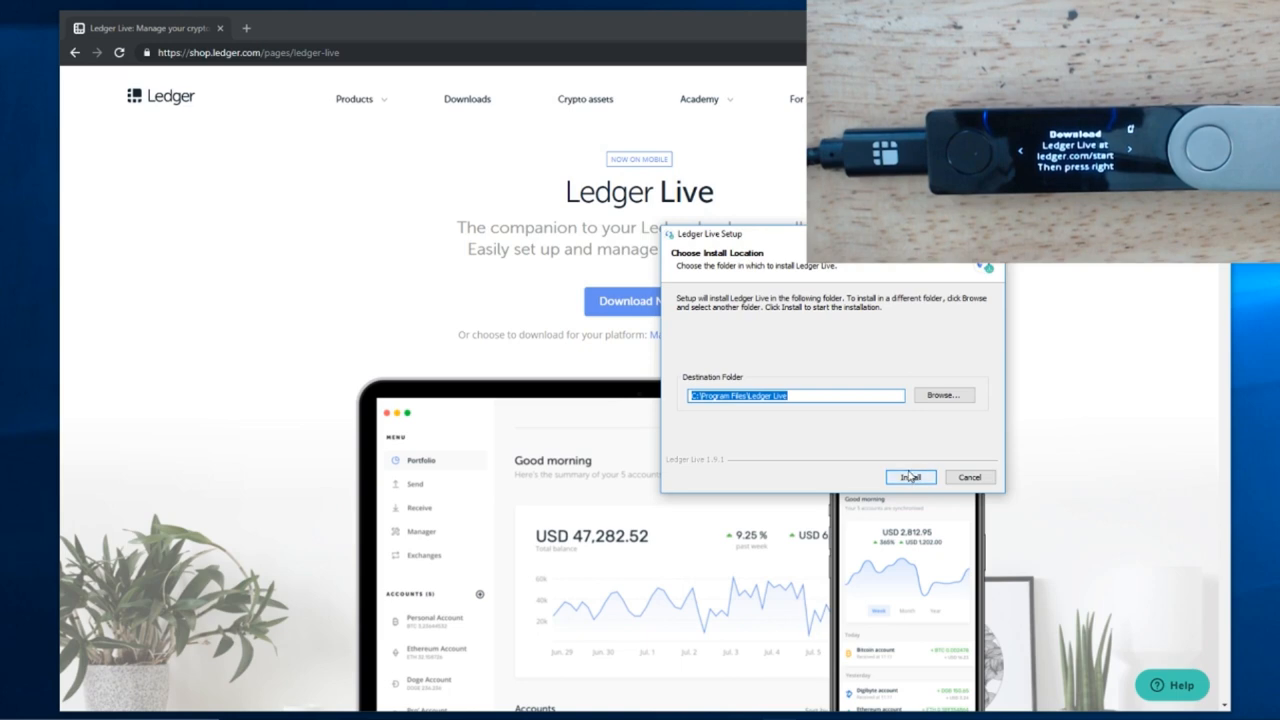
left_click(908, 476)
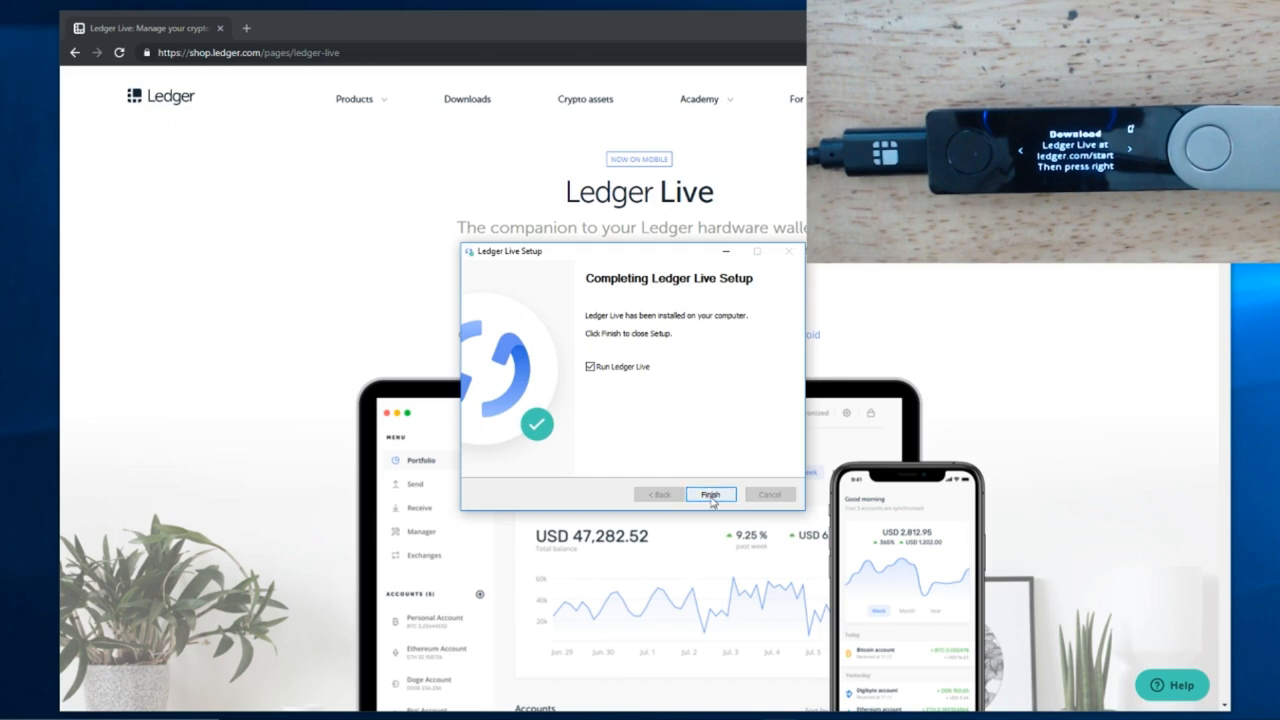
left_click(710, 494)
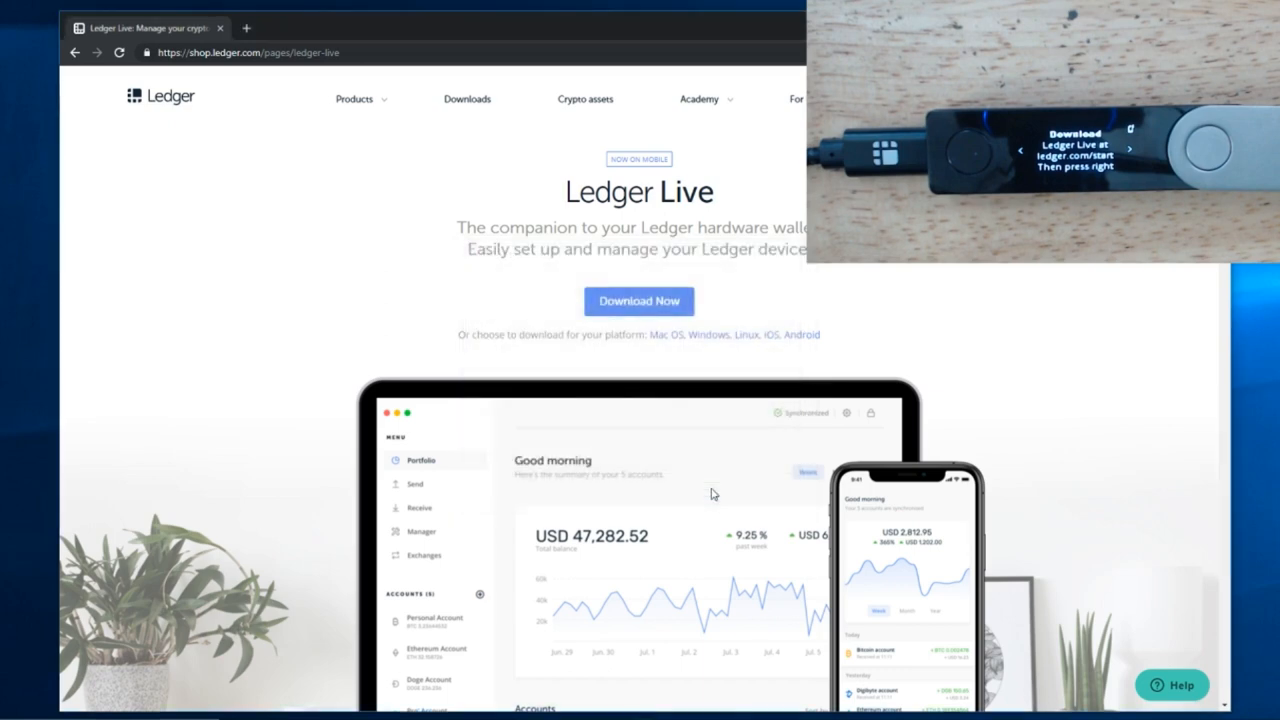
Step: Begin onboarding with Ledger Nano X as the device and reach the PIN code step
left_click(640, 300)
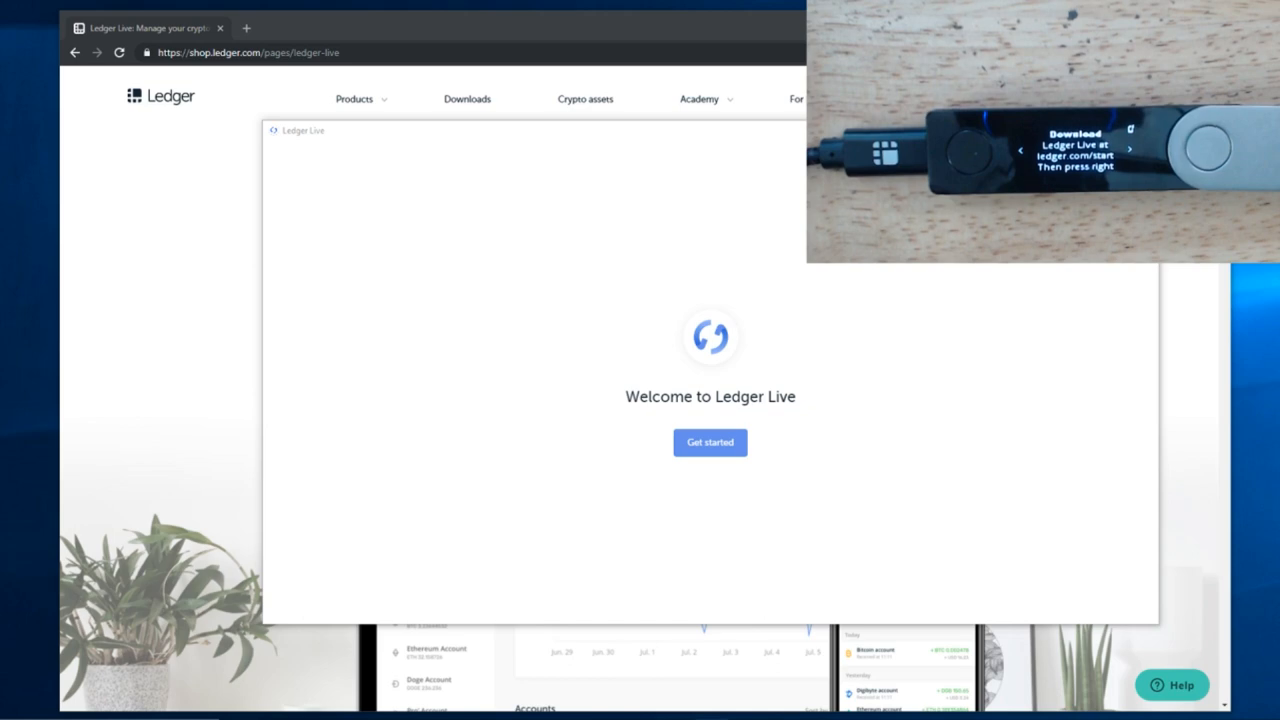
left_click(710, 442)
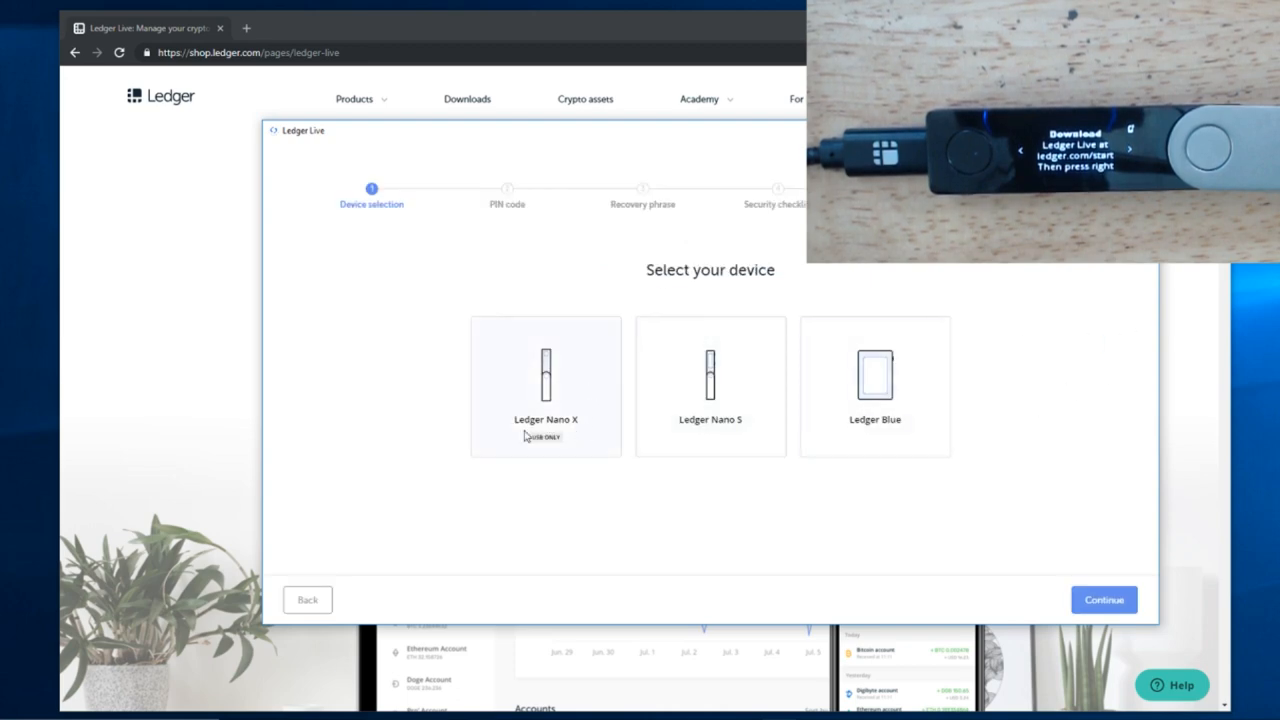
left_click(546, 386)
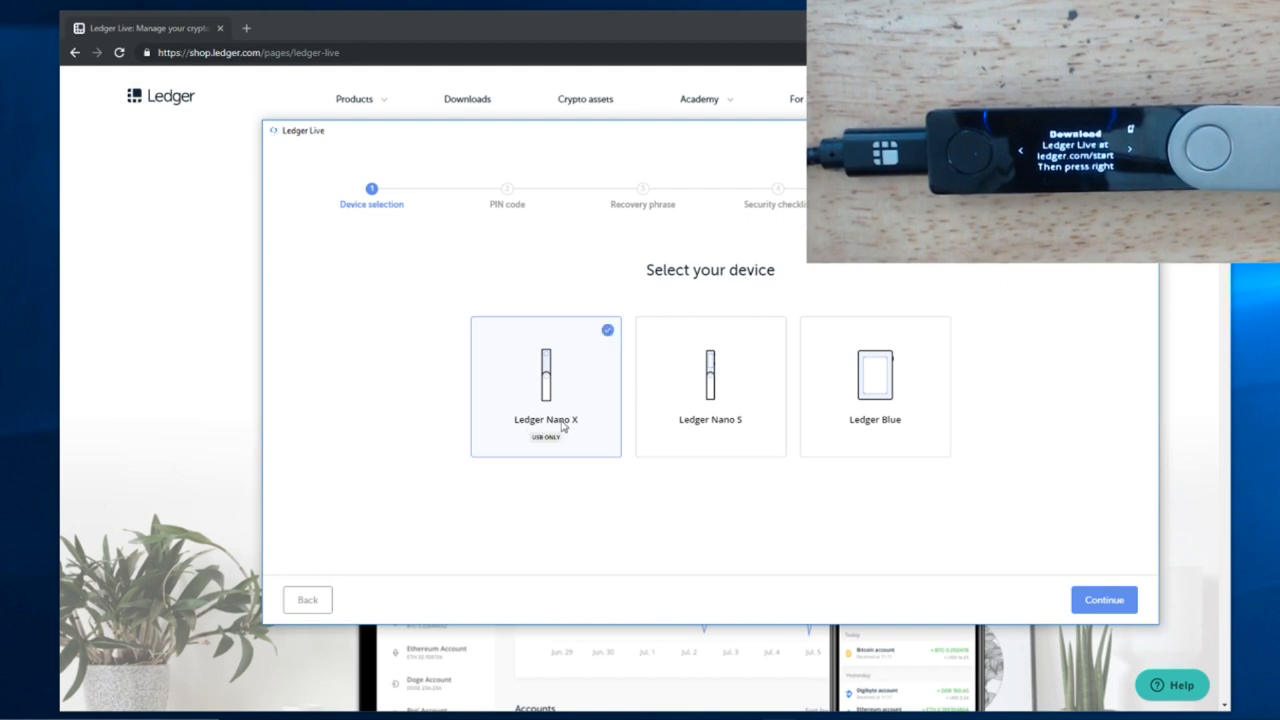
left_click(1104, 600)
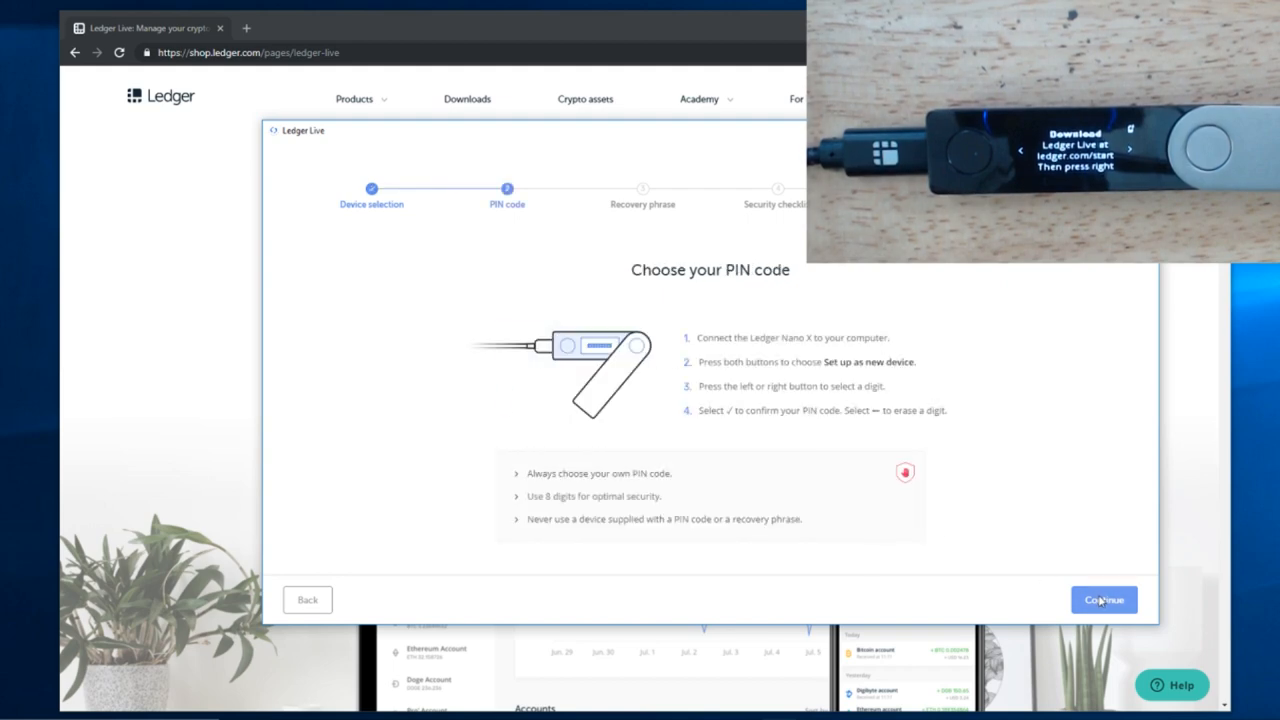
mouse_move(730, 340)
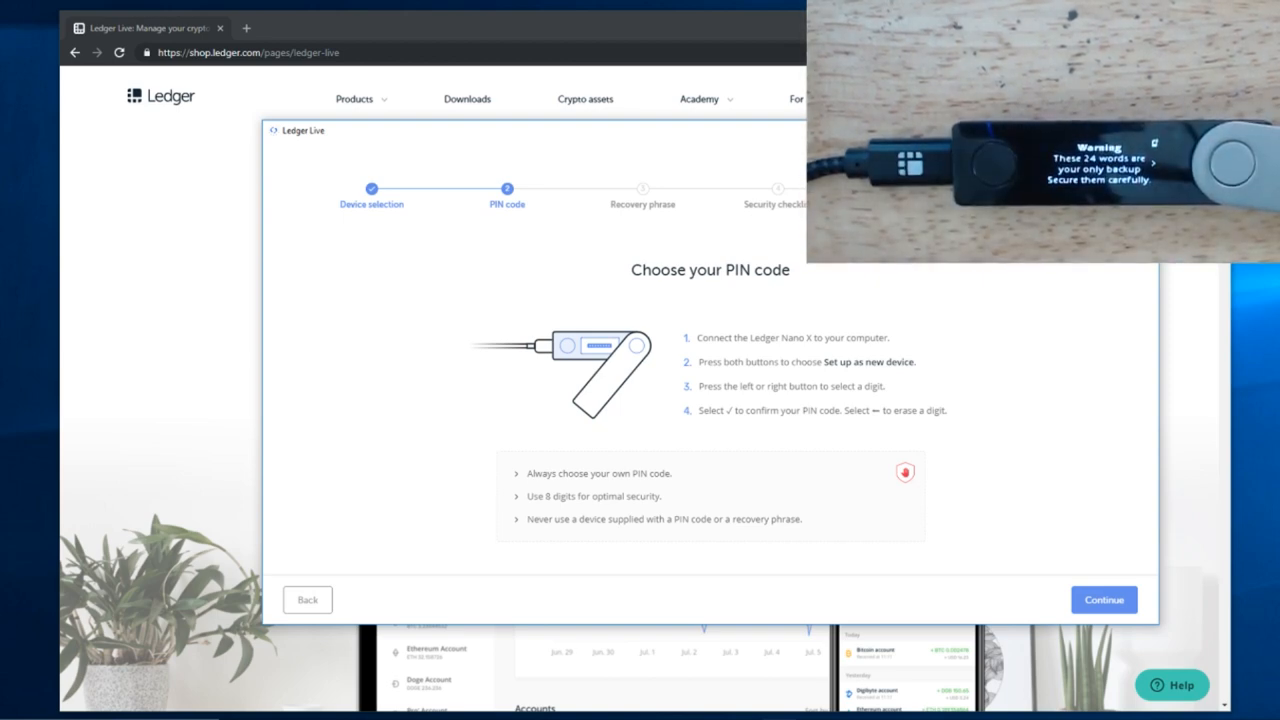
mouse_move(1012, 696)
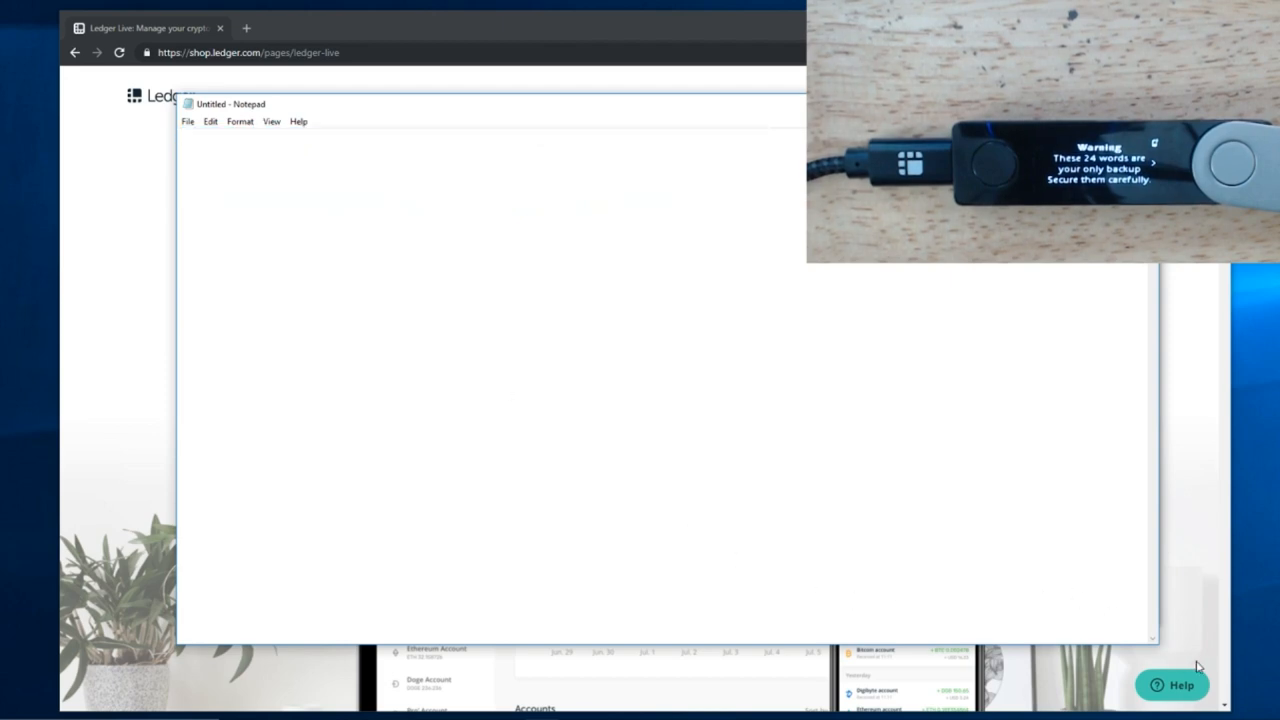
left_click_drag(1156, 644, 708, 608)
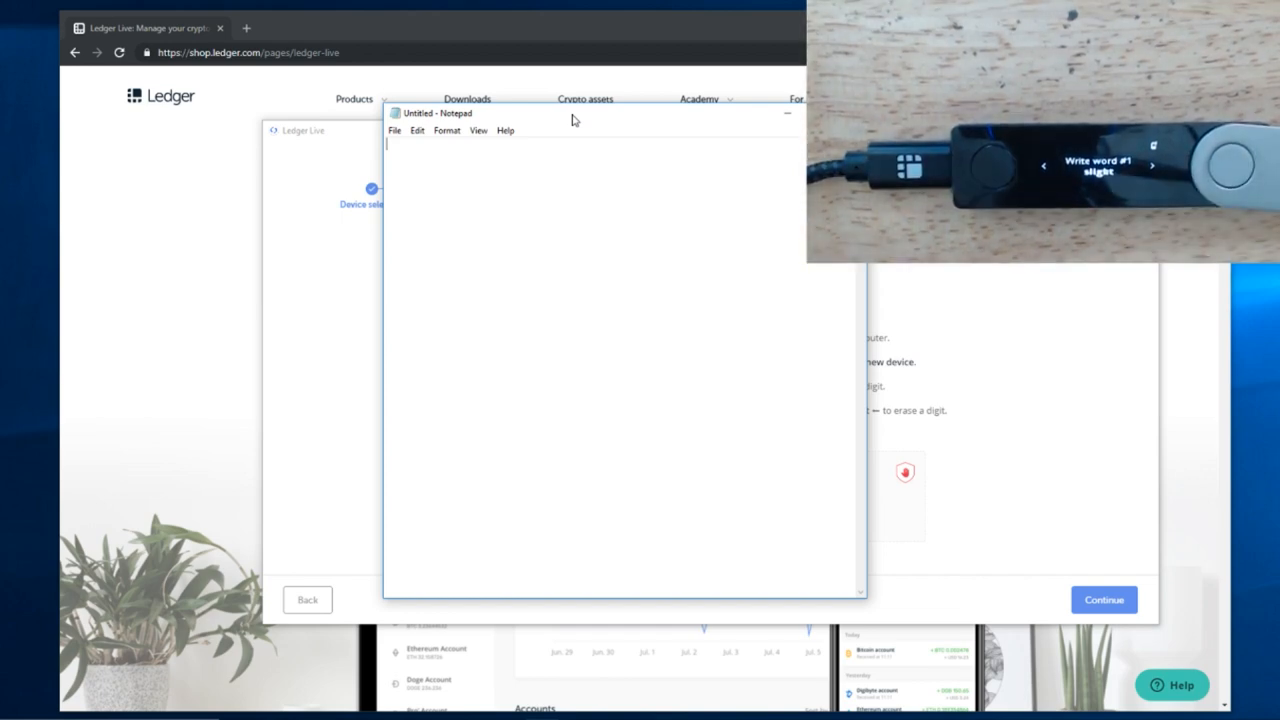
type("slight")
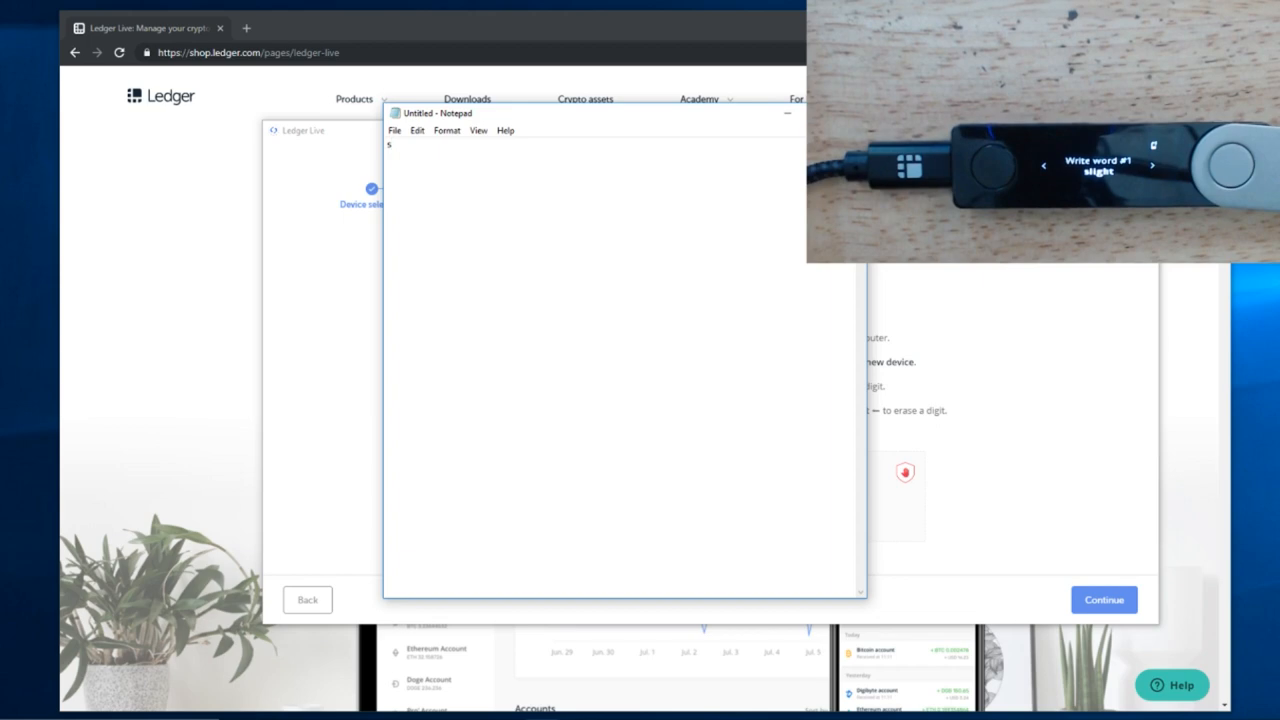
type("light")
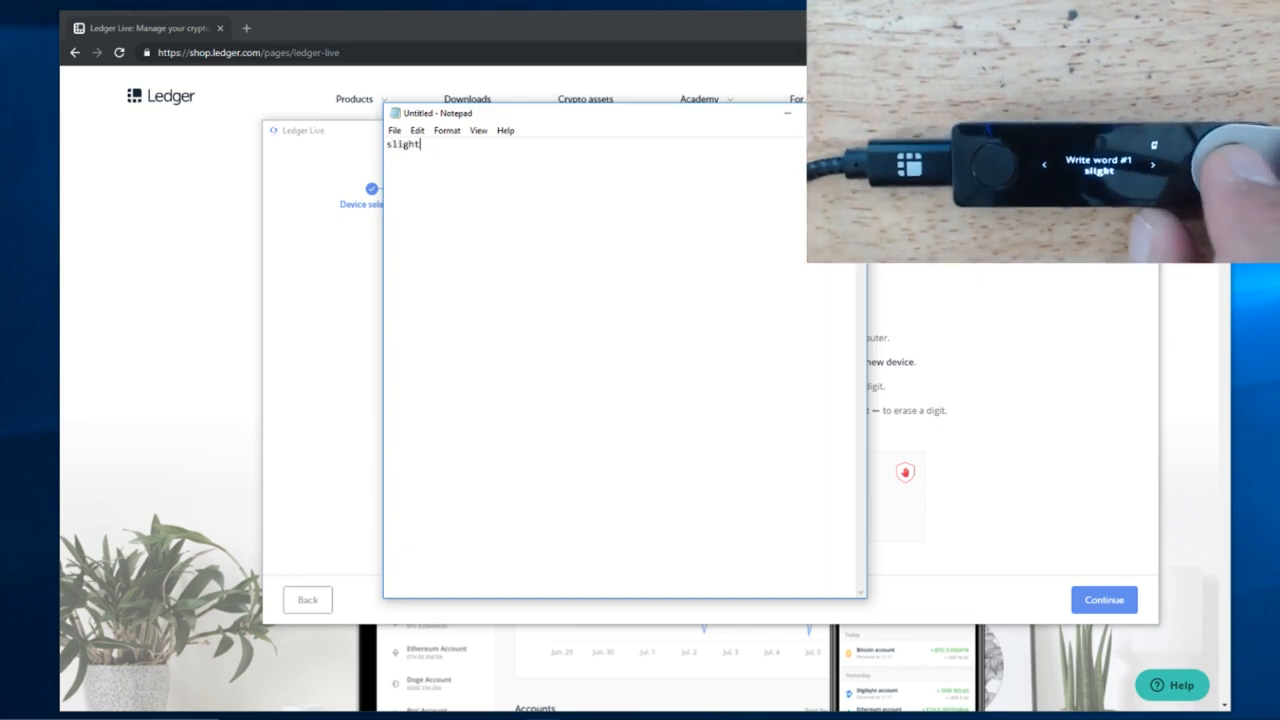
type("1")
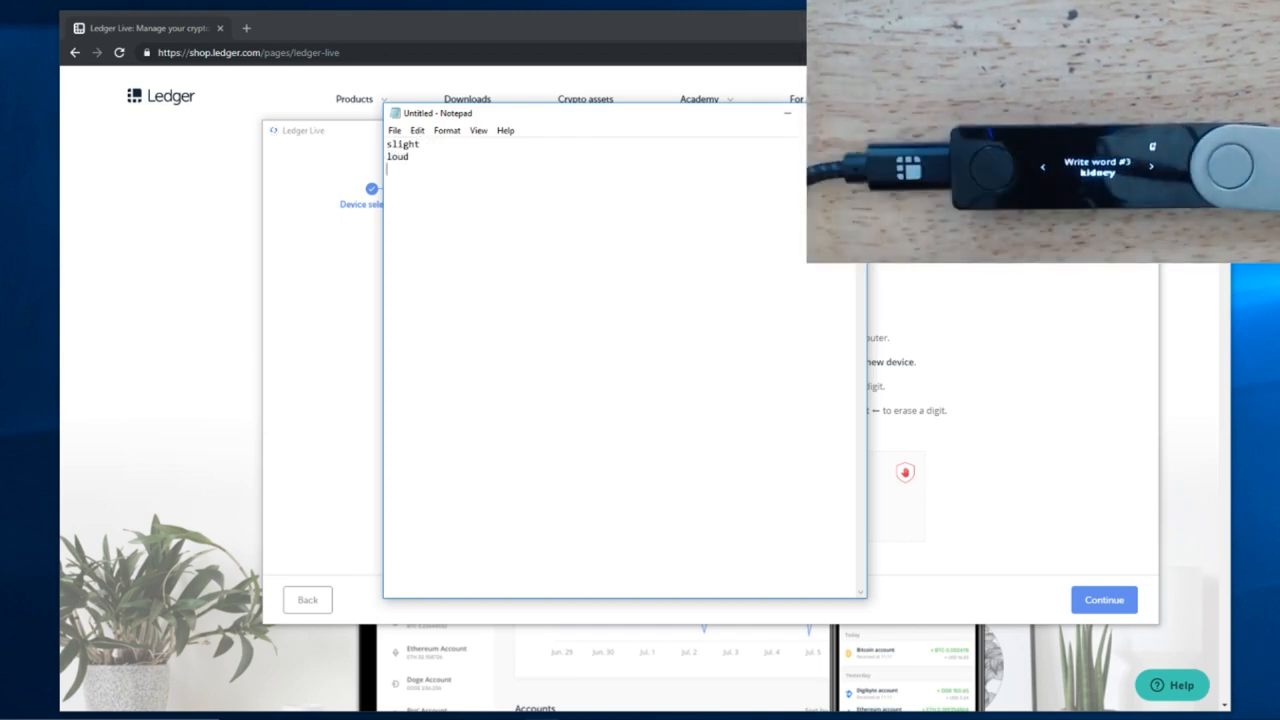
type("kidney")
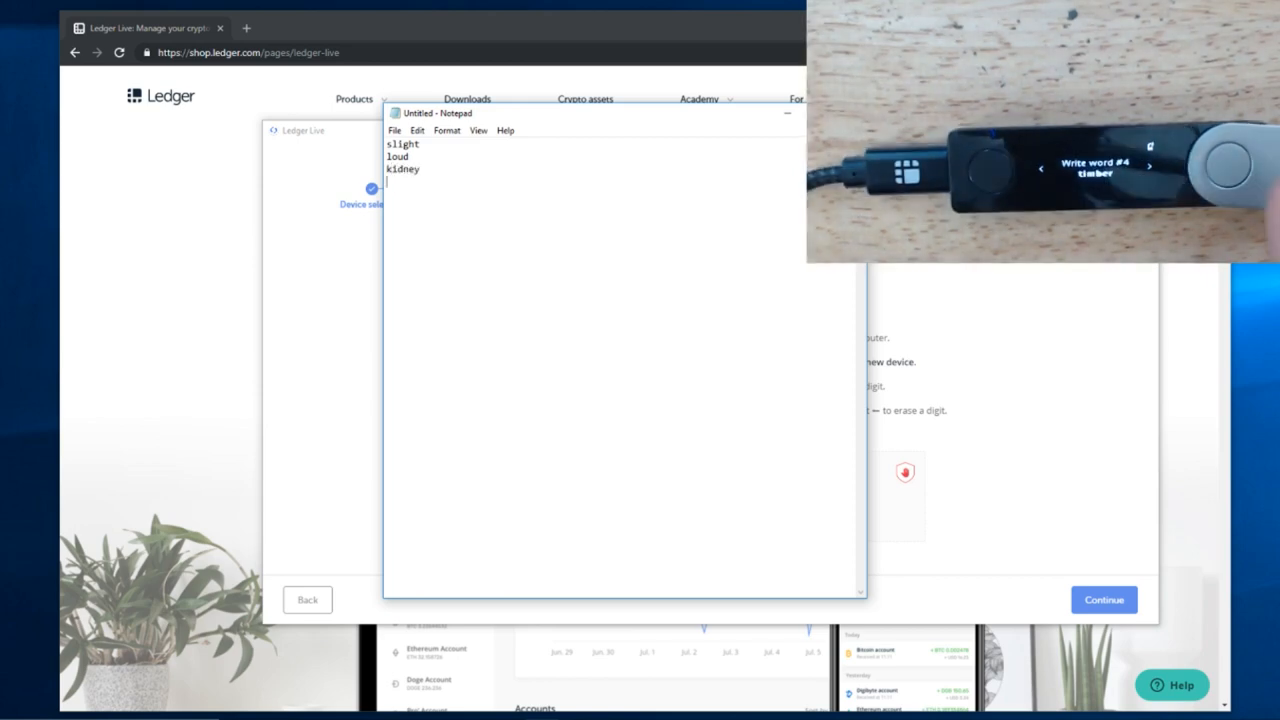
type("timber")
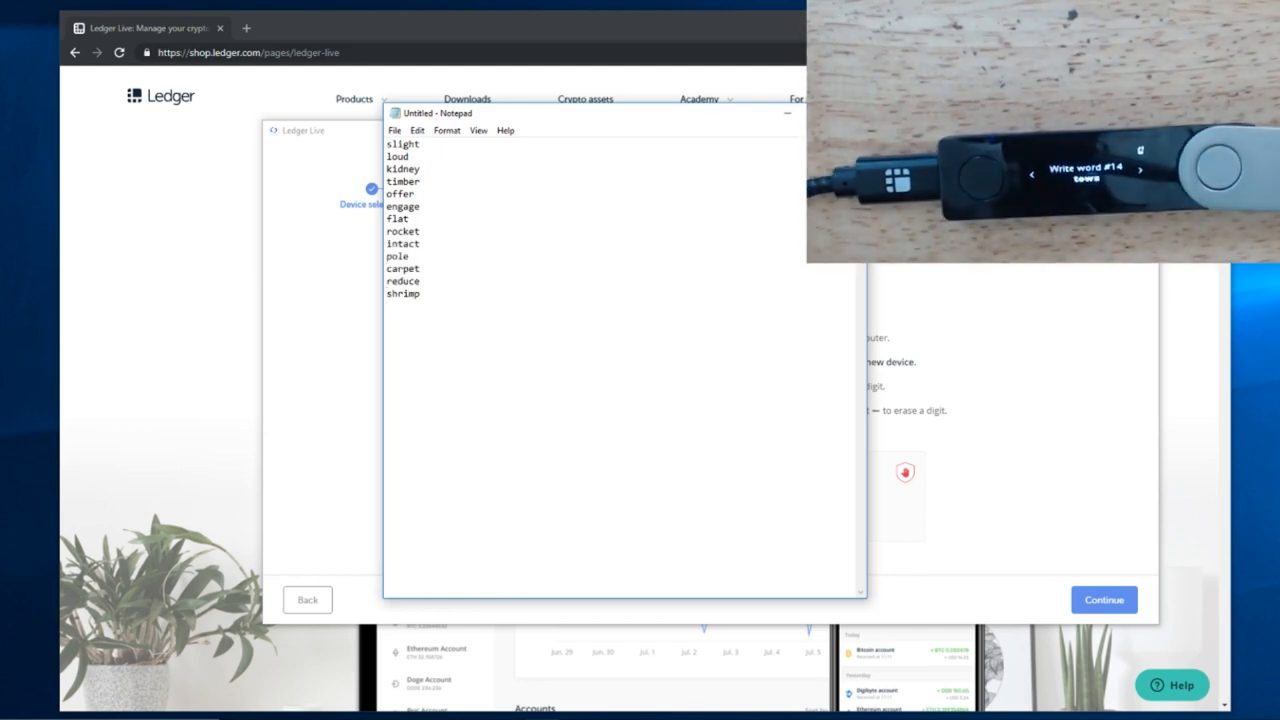
type("town")
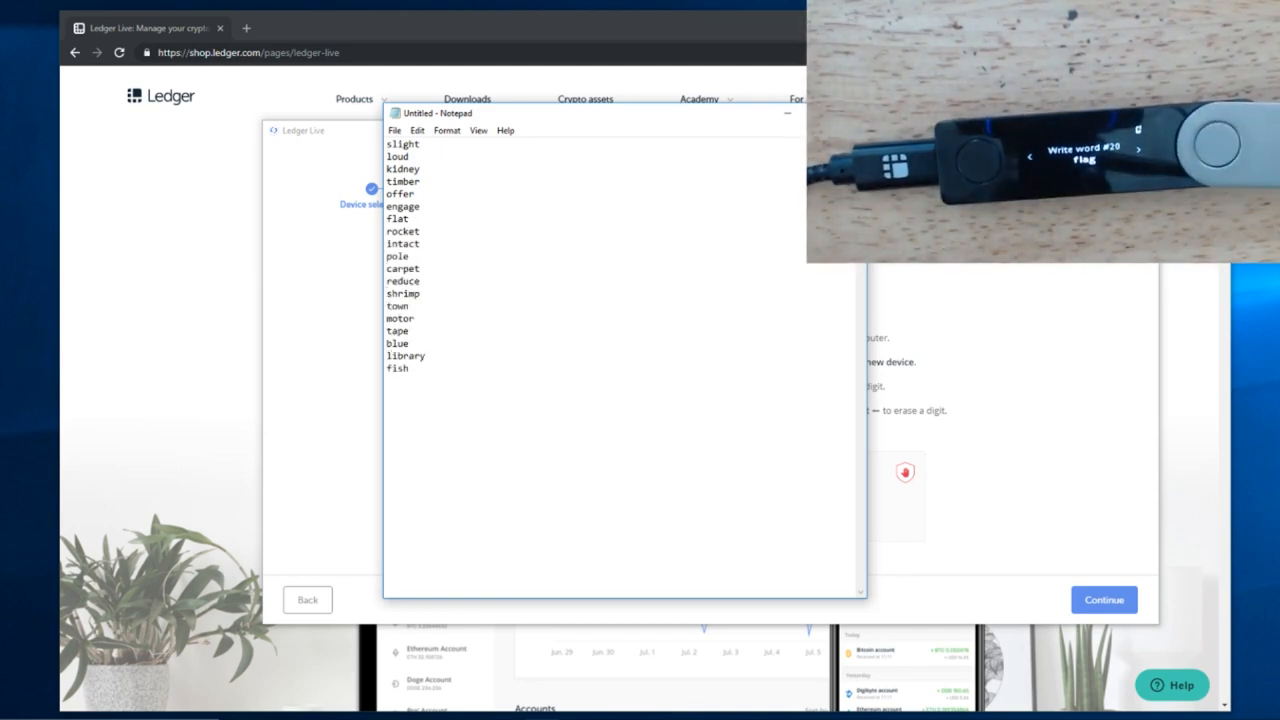
type("flag")
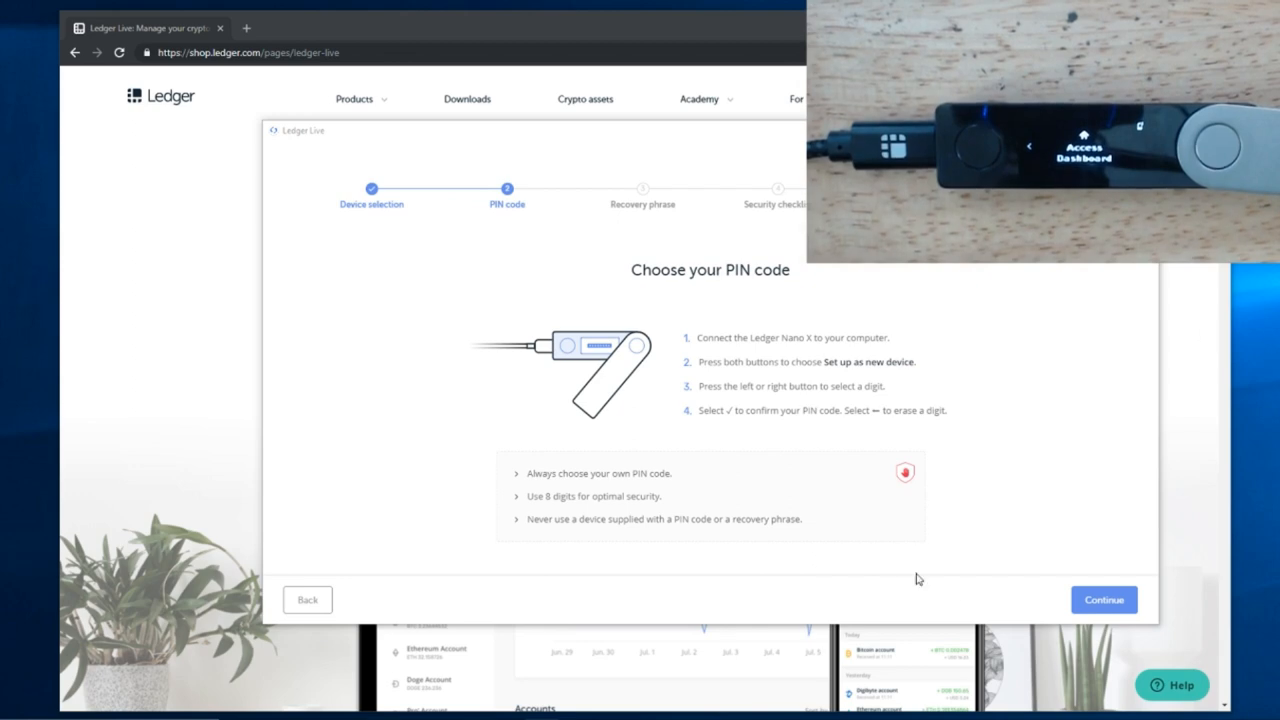
Step: Continue from the PIN code step to the Save your recovery phrase step
left_click(1104, 600)
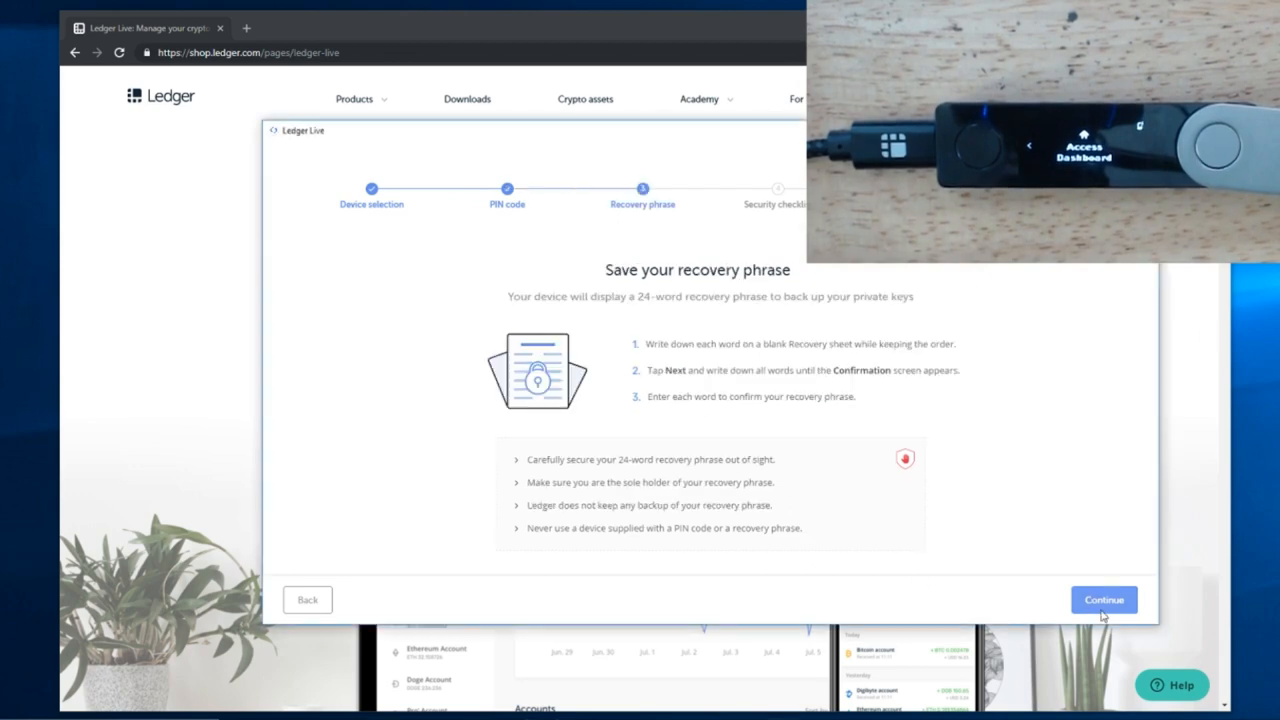
Step: Answer Yes for the recovery phrase question and start the Genuine check
left_click(1104, 600)
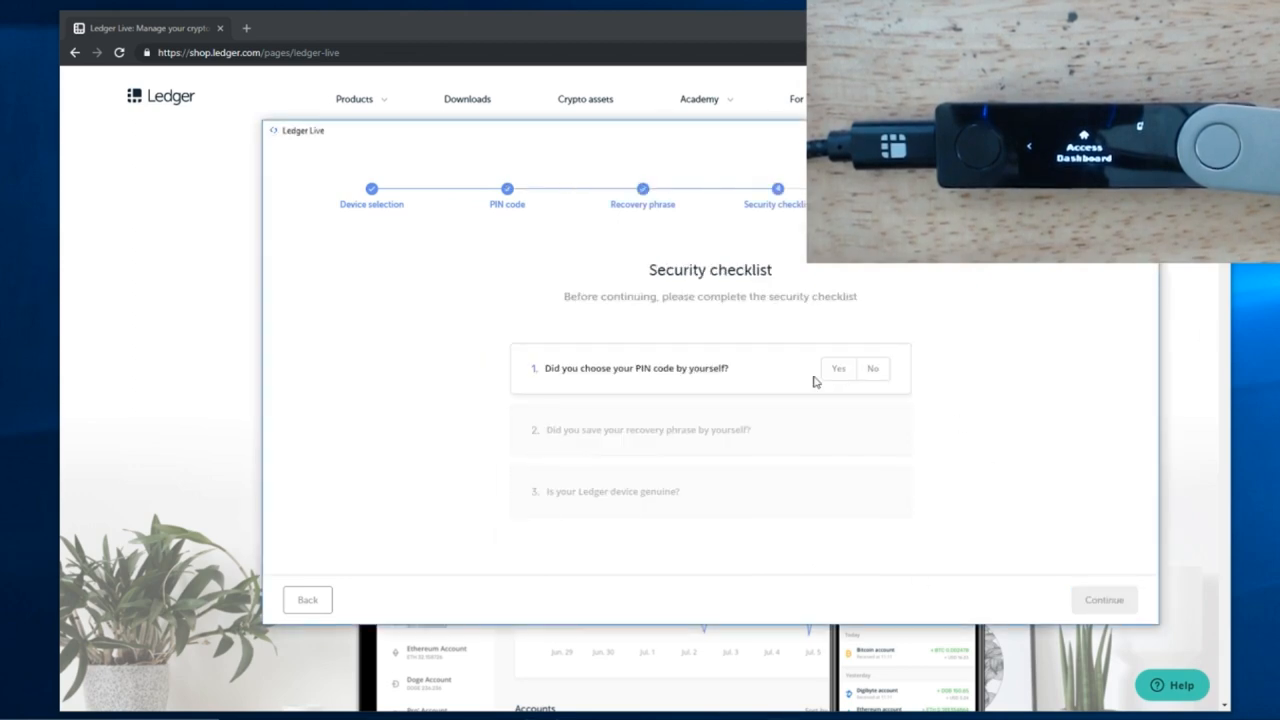
left_click(838, 368)
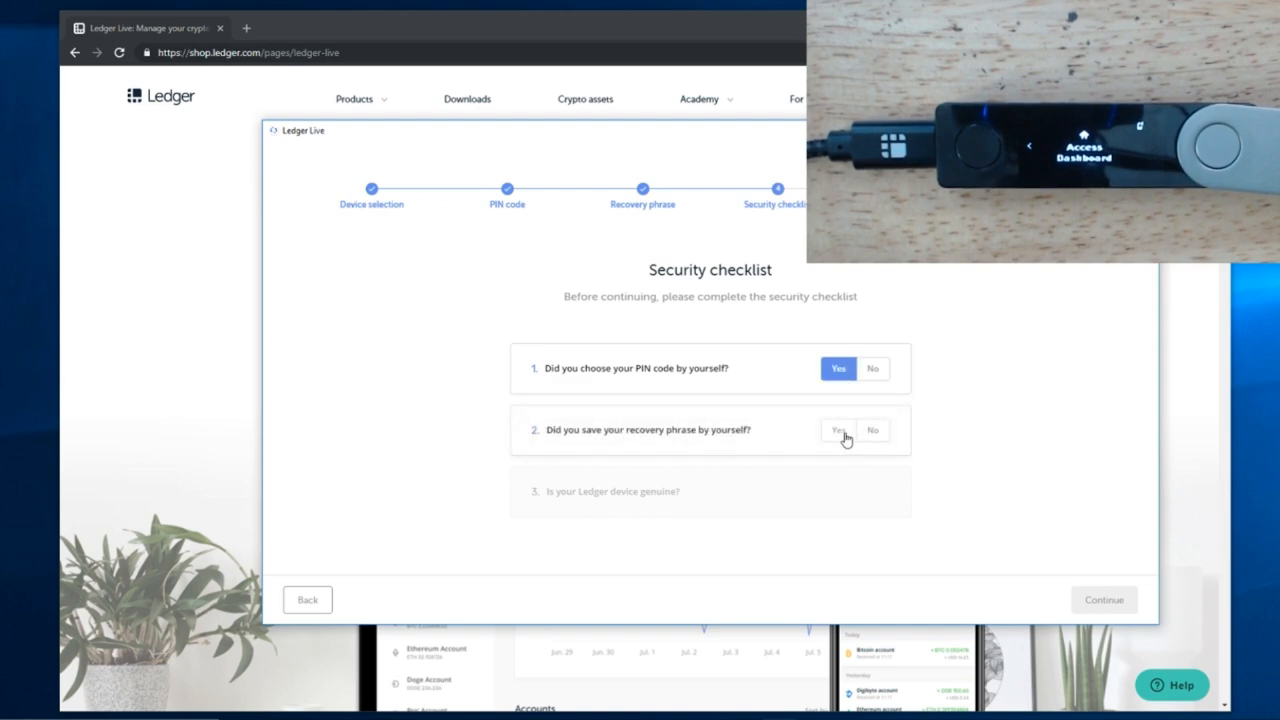
left_click(836, 430)
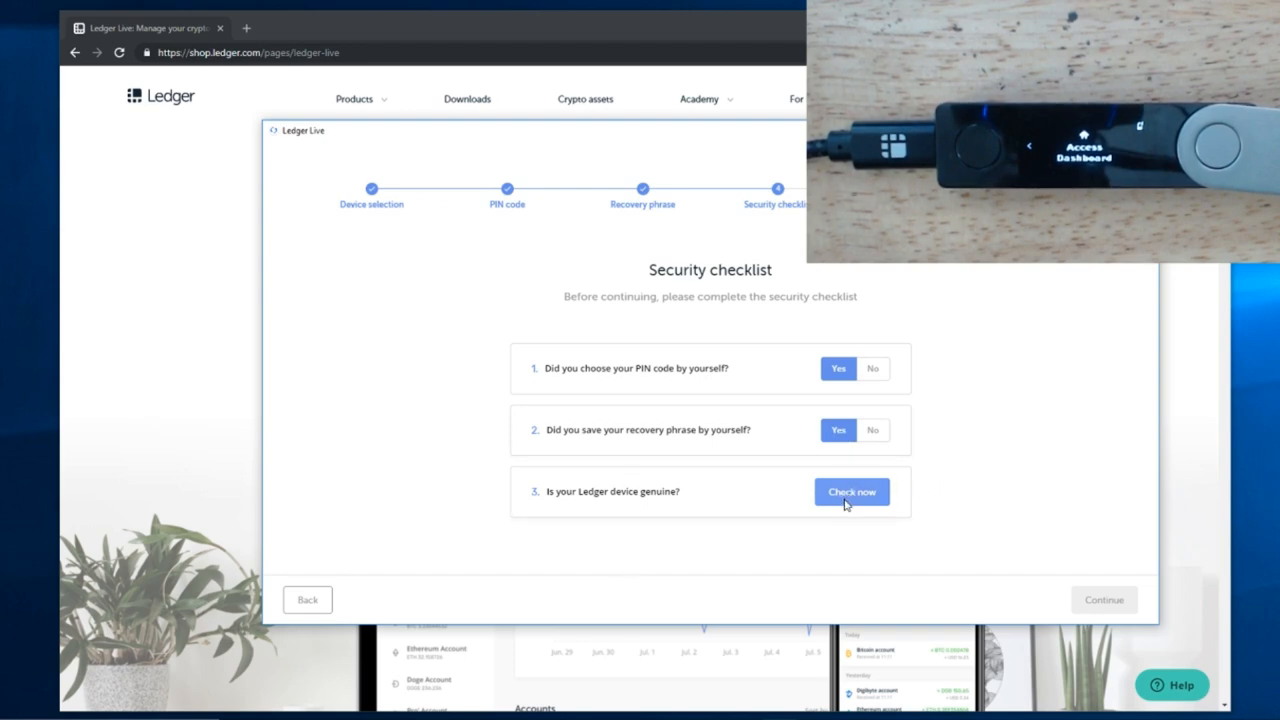
left_click(852, 492)
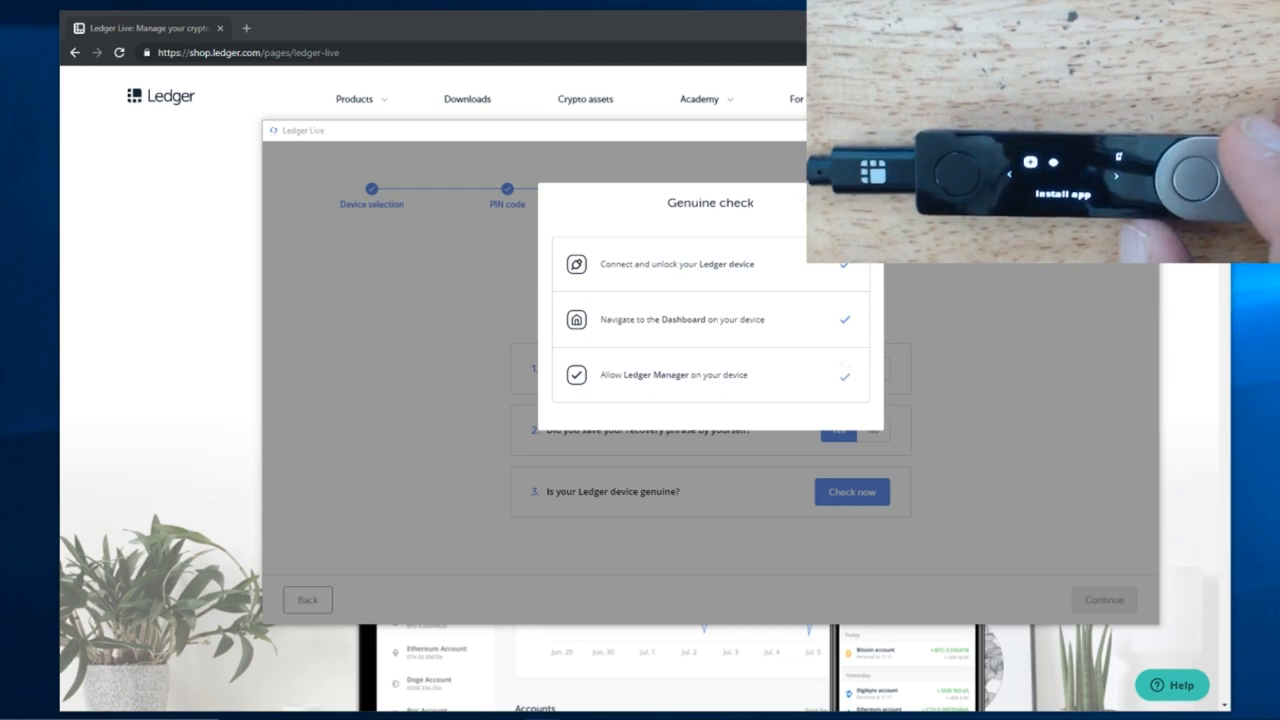
Step: Close the passed genuine check, completing the security checklist
left_click(852, 492)
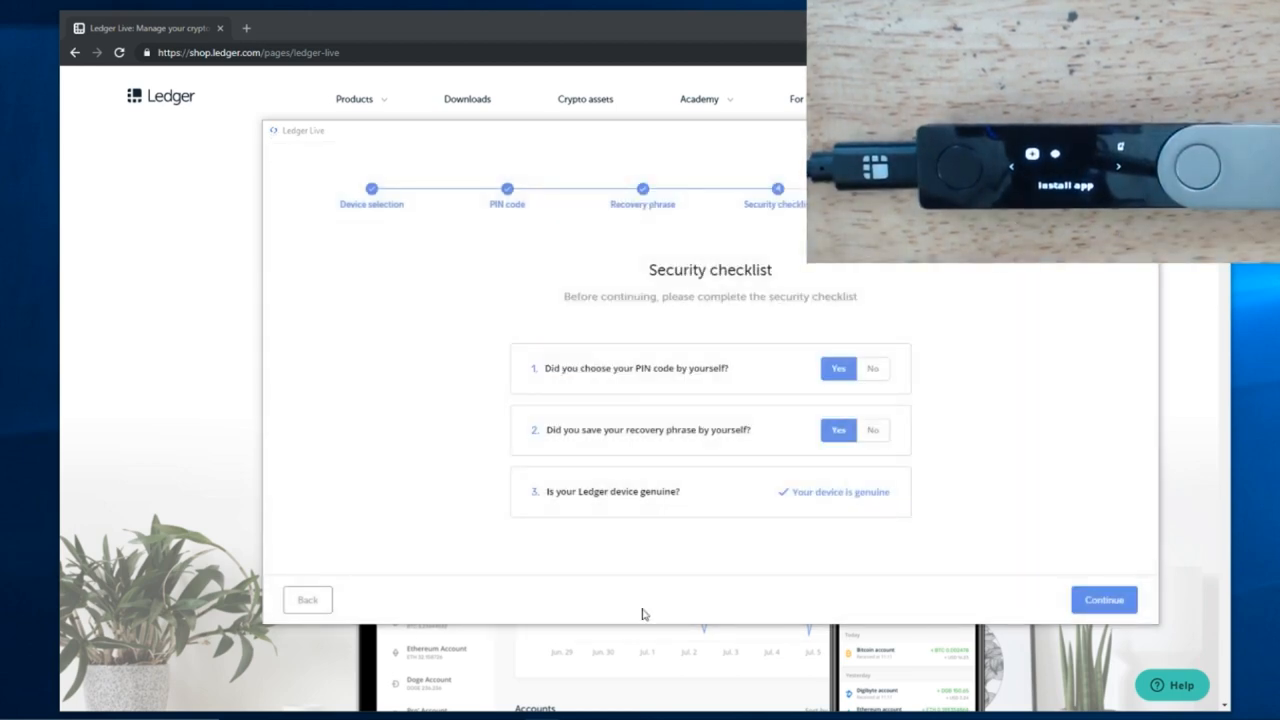
Step: Set and confirm a Password lock, reaching the Bugs and analytics step
left_click(1104, 600)
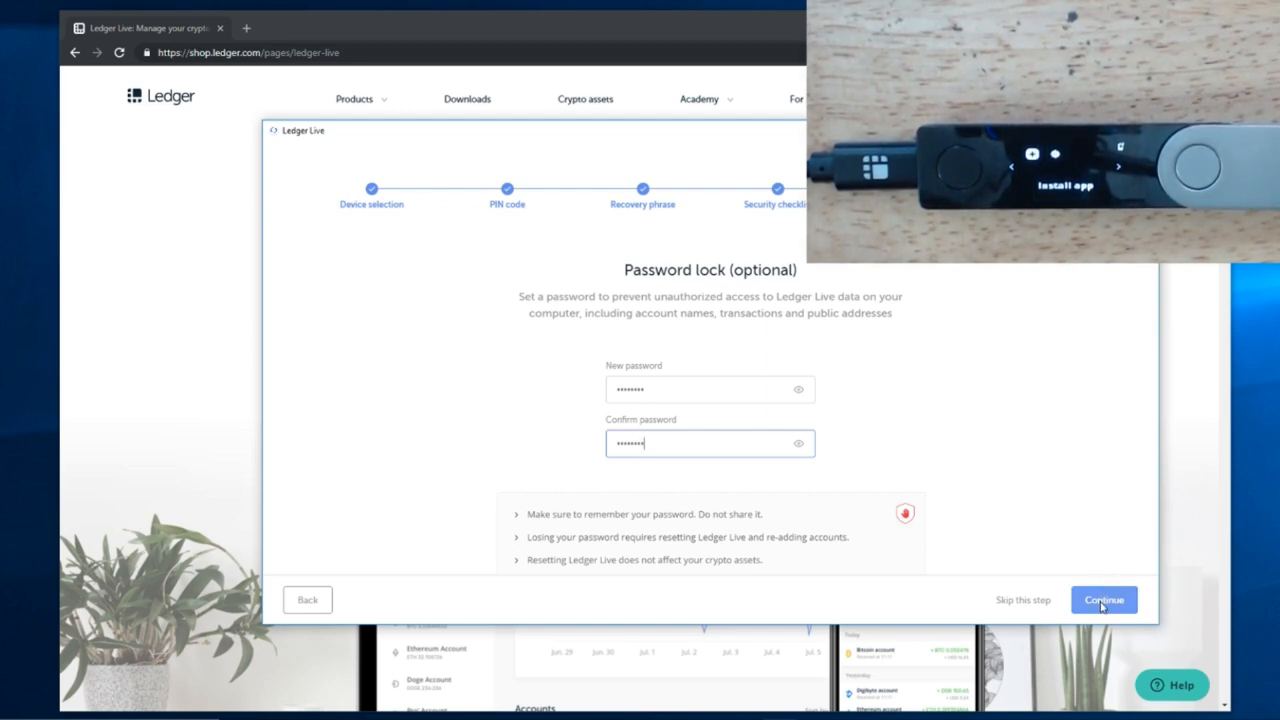
left_click(1104, 600)
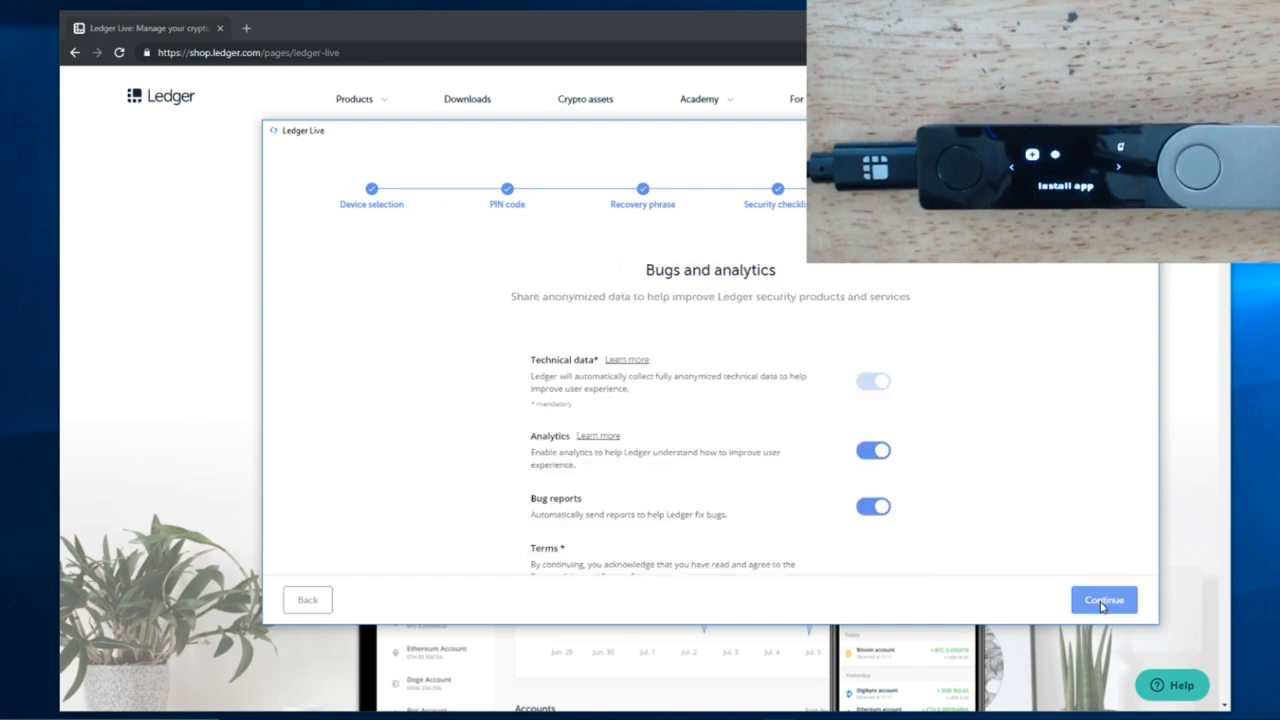
mouse_move(850, 470)
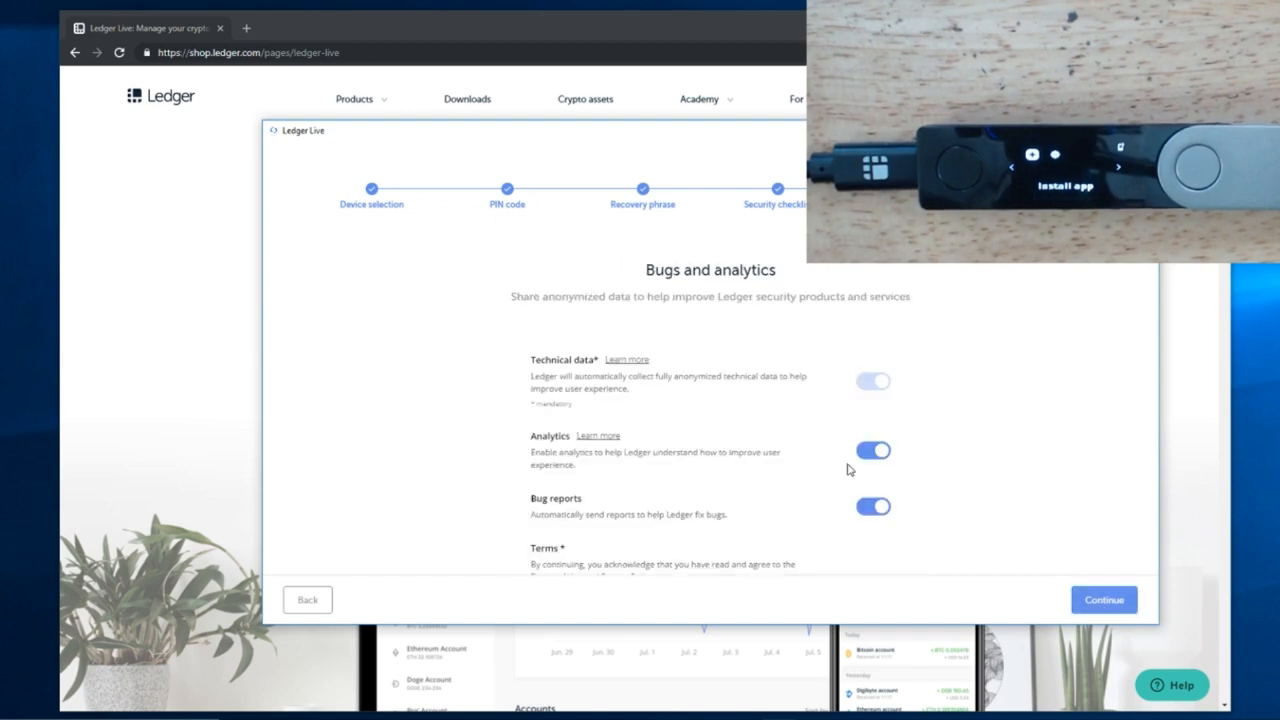
Step: Switch off the Analytics and Bug reports toggles
scroll("down", 3)
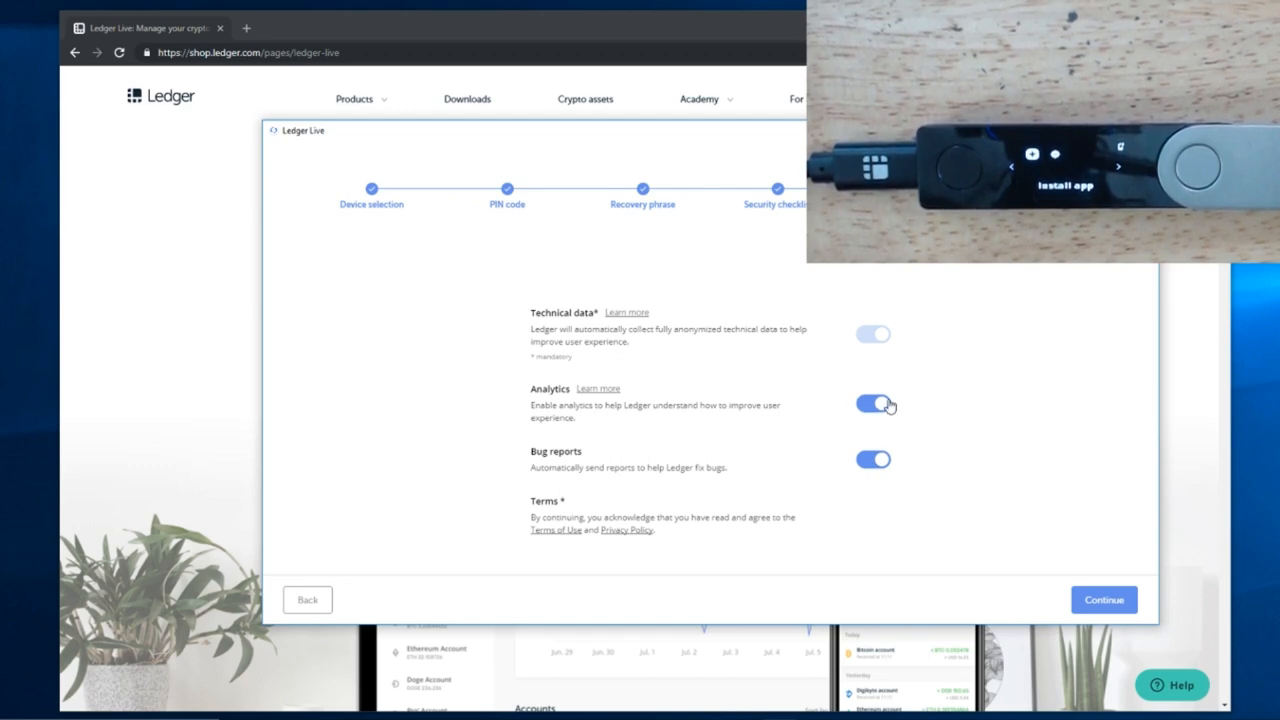
left_click(872, 404)
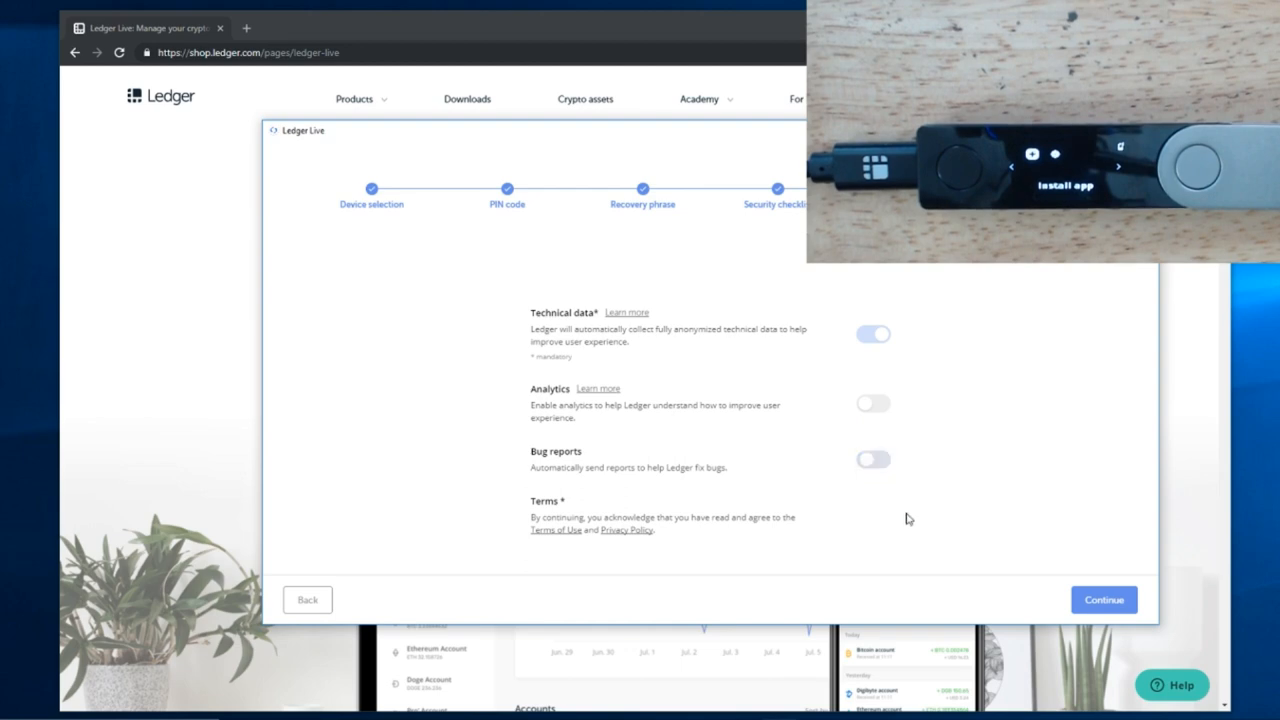
left_click(1104, 600)
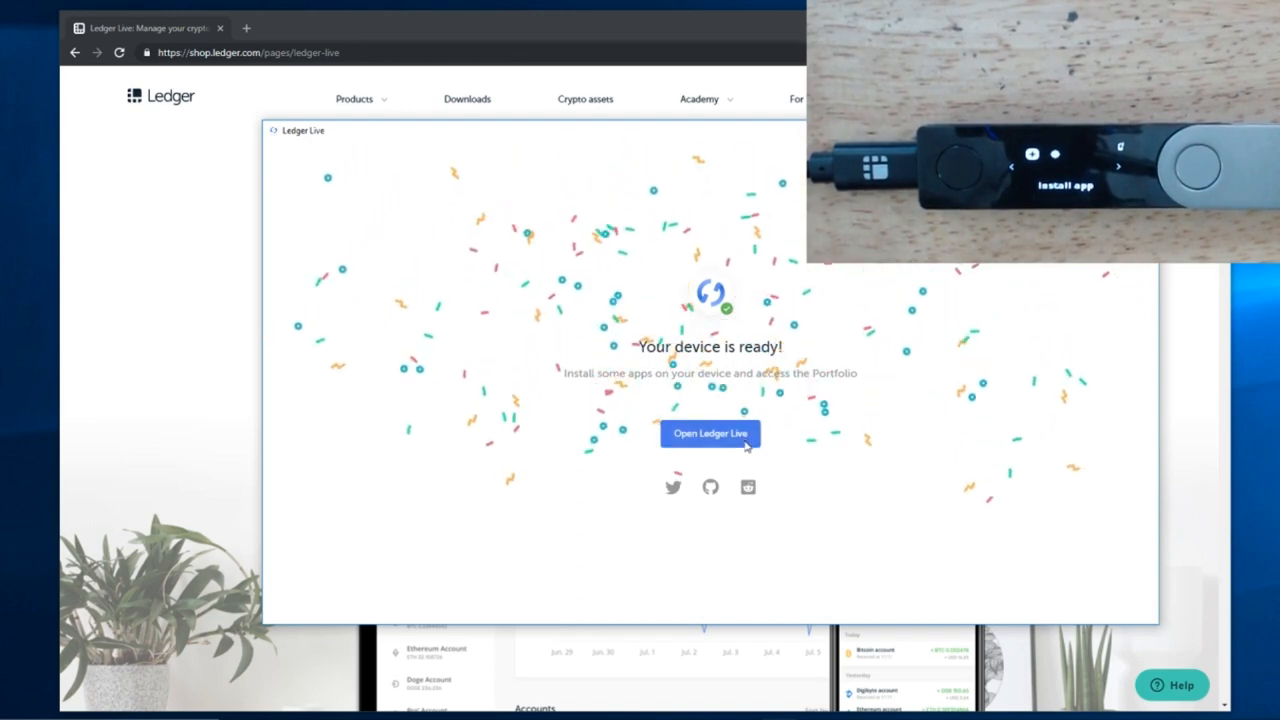
Step: Open the main Ledger Live app and dismiss the Trade safety notice with Got it
left_click(710, 432)
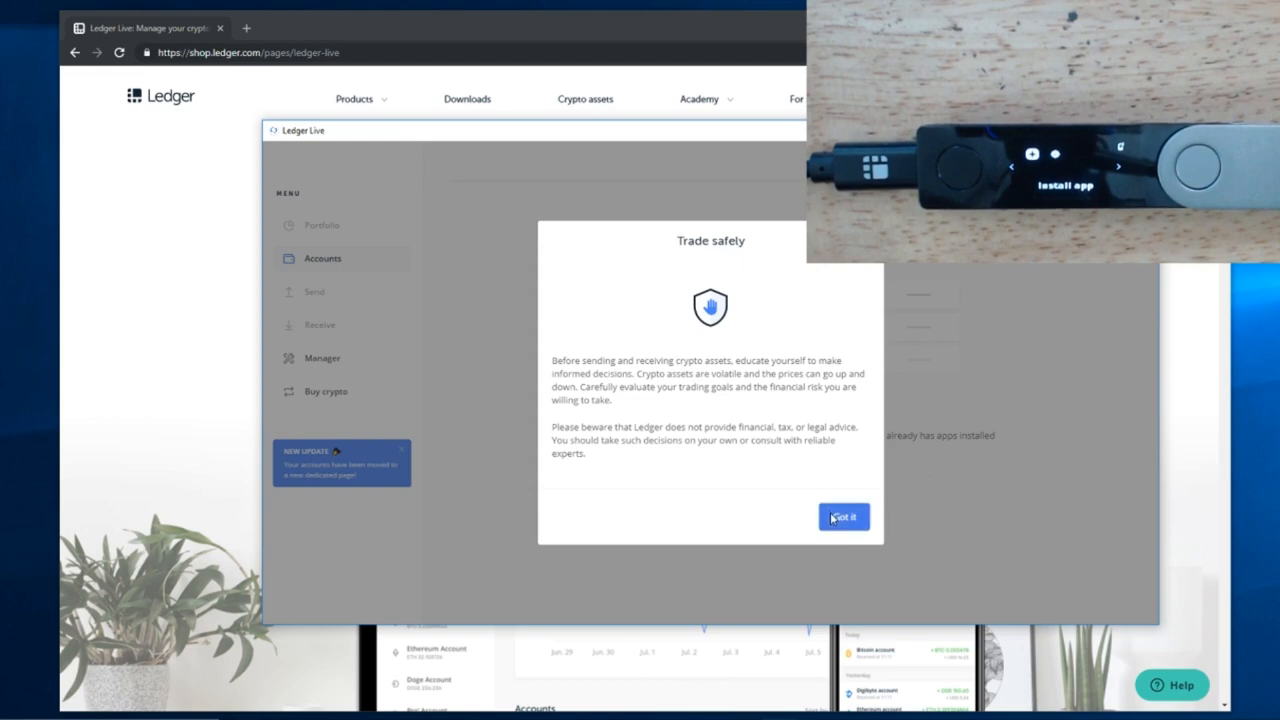
left_click(844, 516)
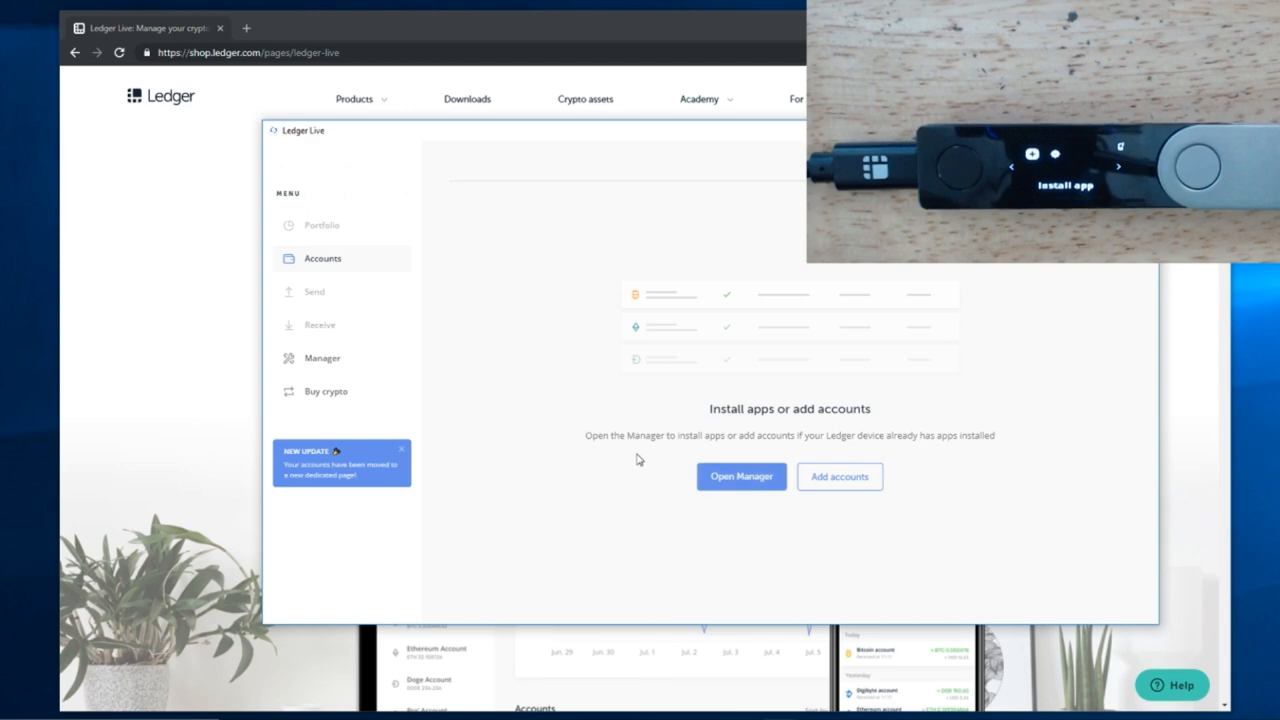
mouse_move(784, 464)
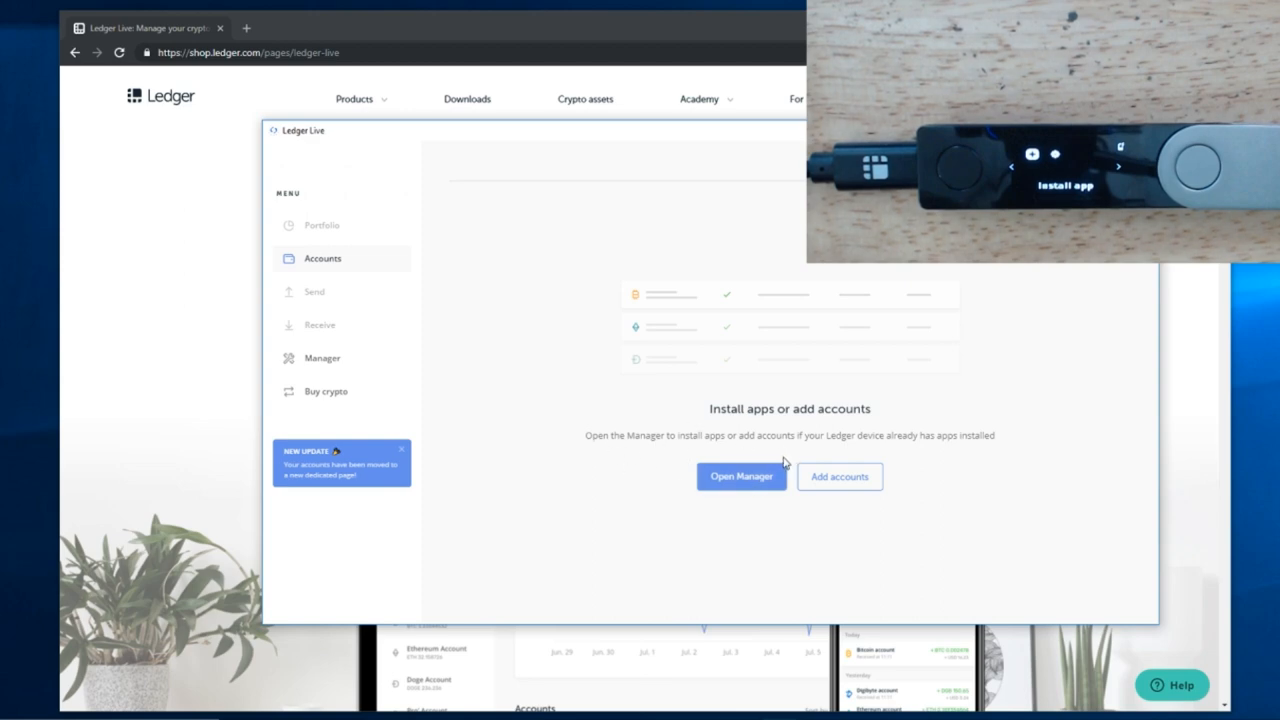
mouse_move(944, 448)
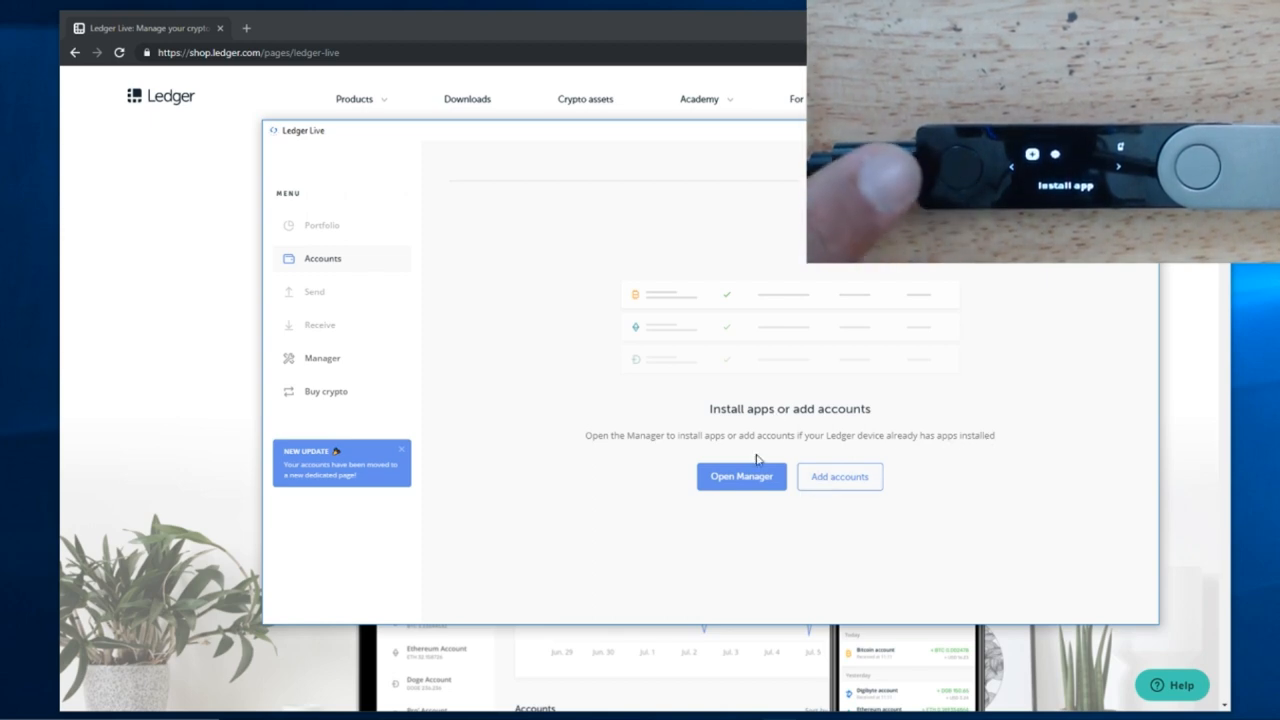
Step: Install the Bitcoin app on the device from the Manager catalog and dismiss its success message
left_click(740, 476)
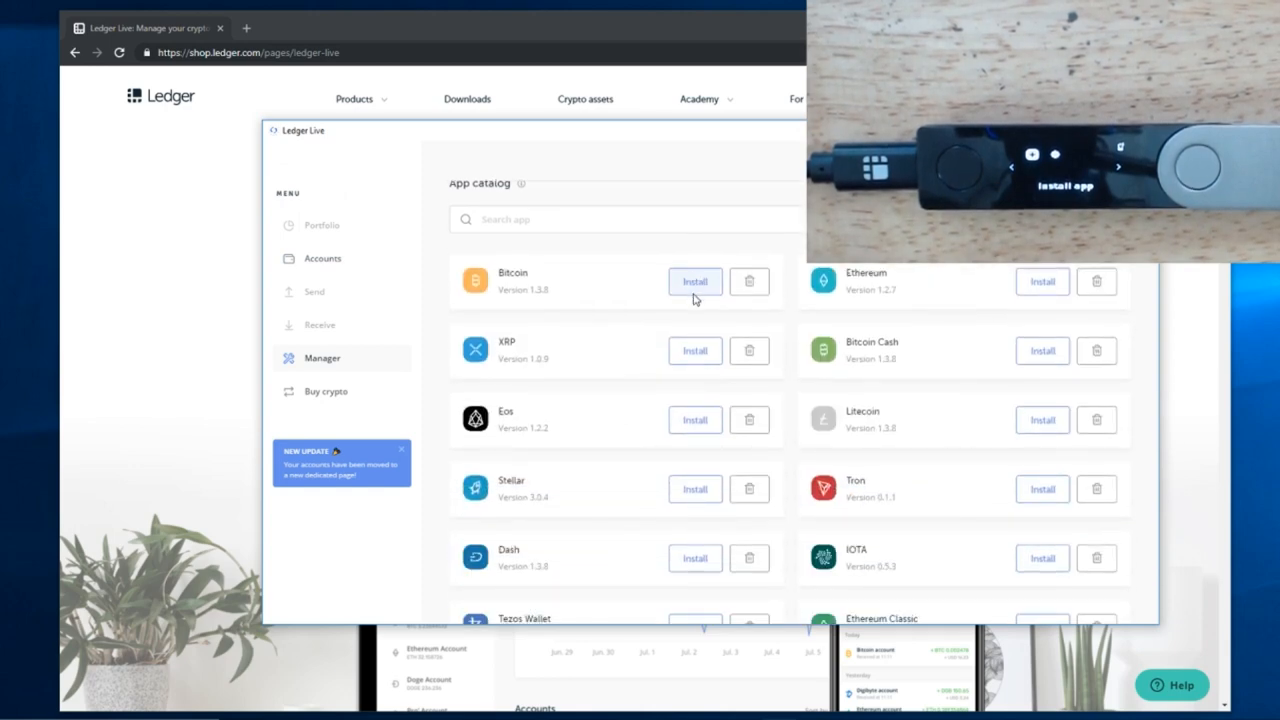
left_click(694, 280)
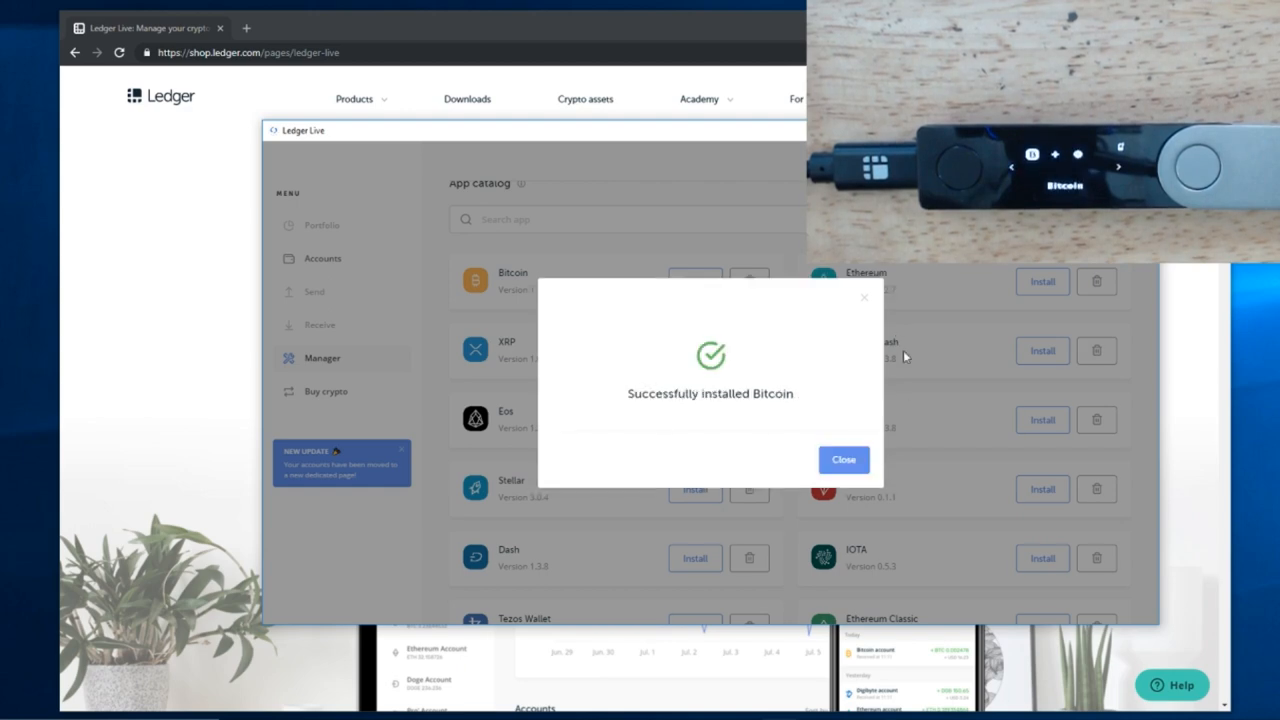
left_click(844, 458)
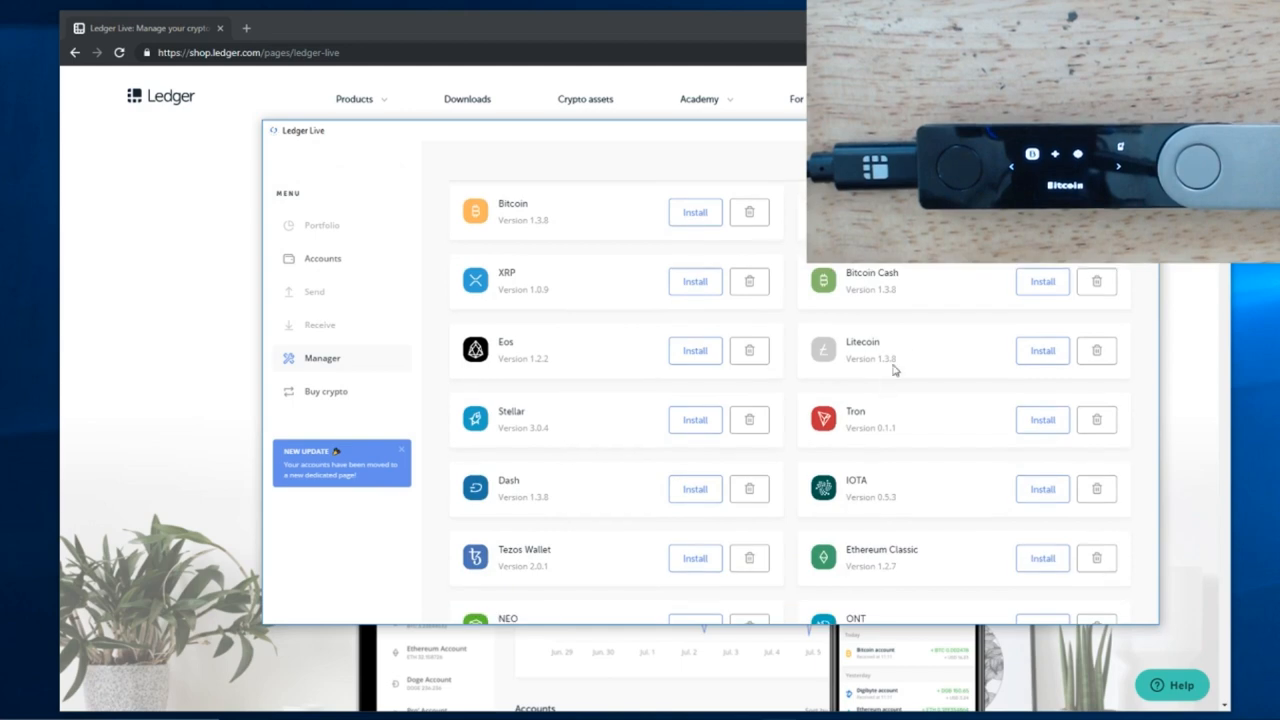
Step: Install the Ethereum app on the device and dismiss its success message
left_click(1042, 558)
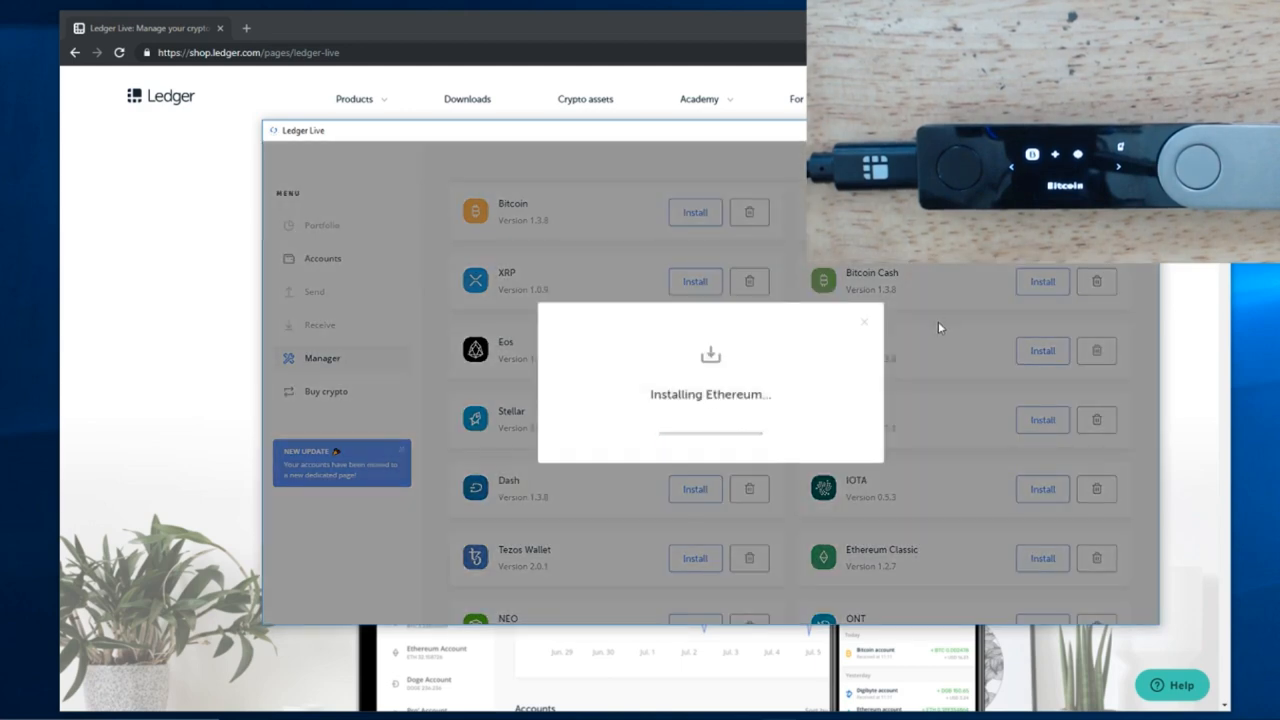
mouse_move(936, 322)
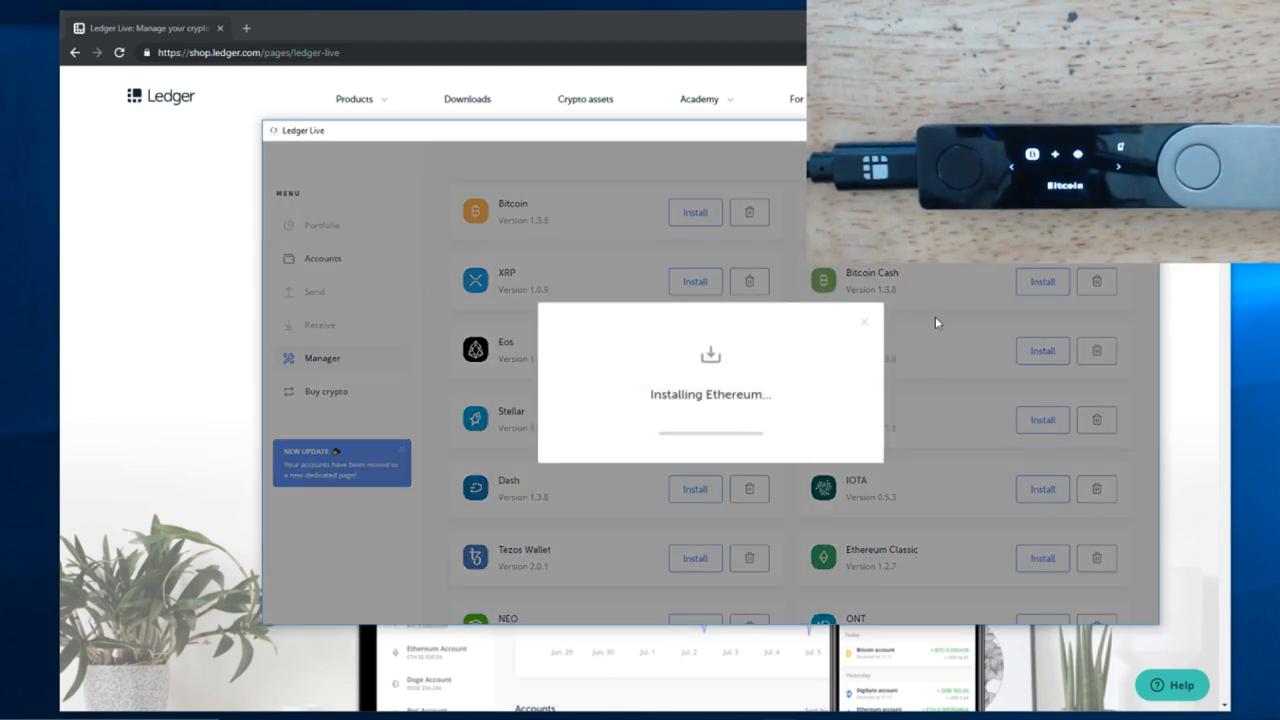
mouse_move(968, 360)
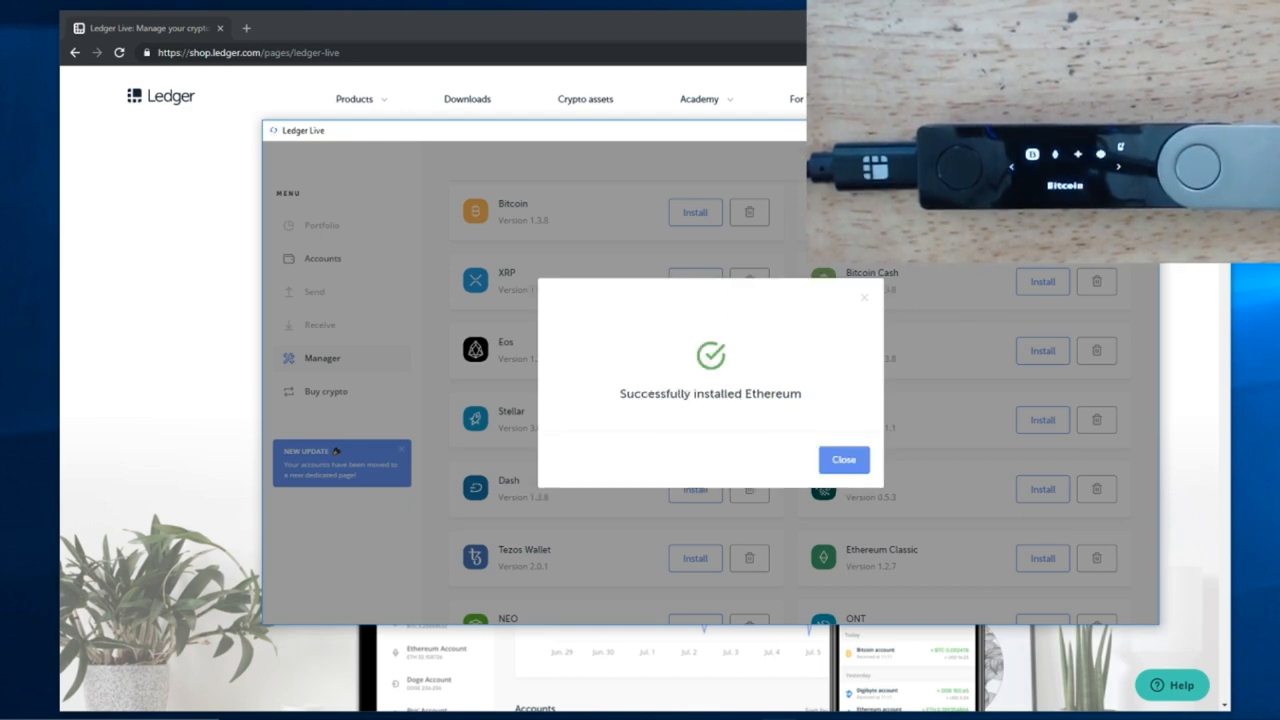
left_click(844, 458)
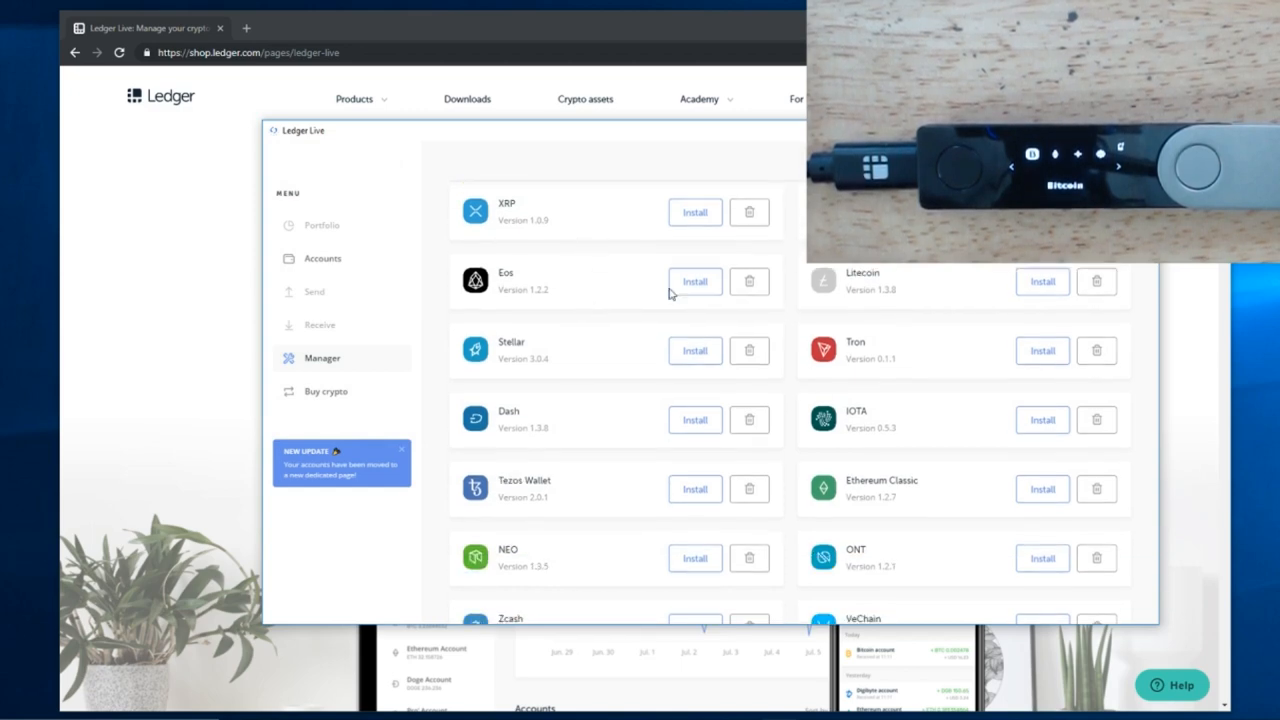
scroll("down", 3)
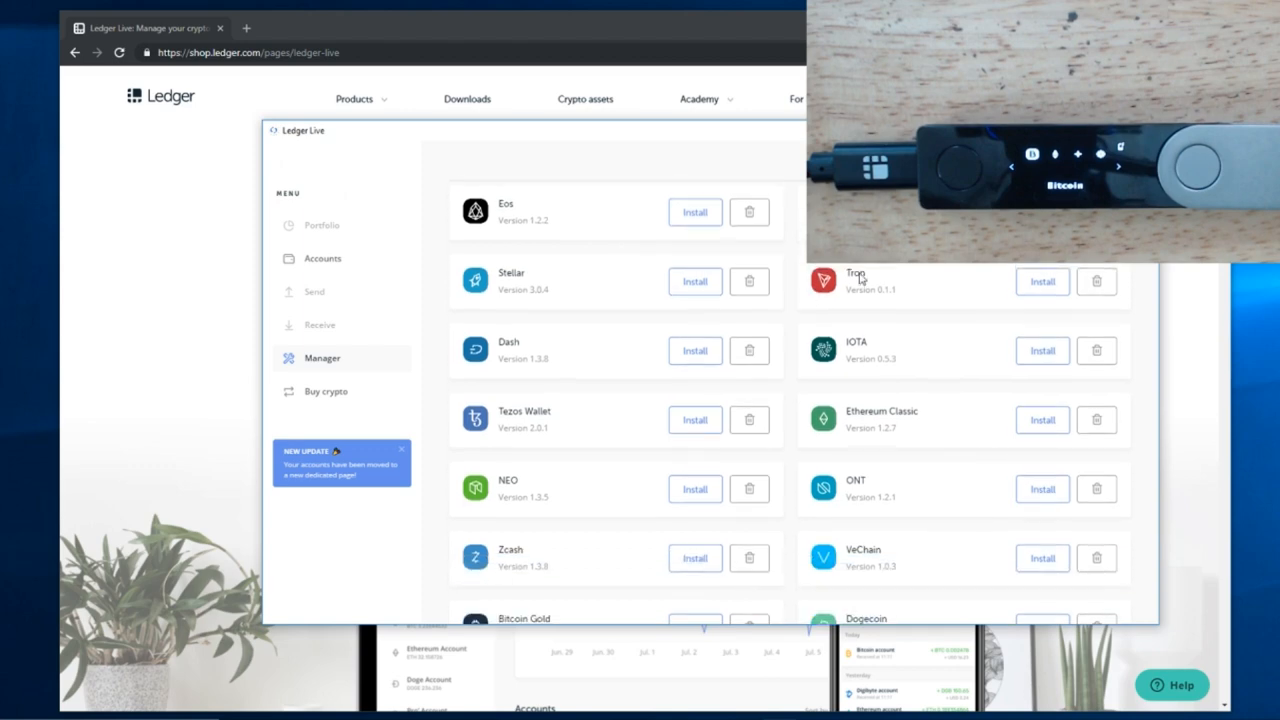
mouse_move(564, 418)
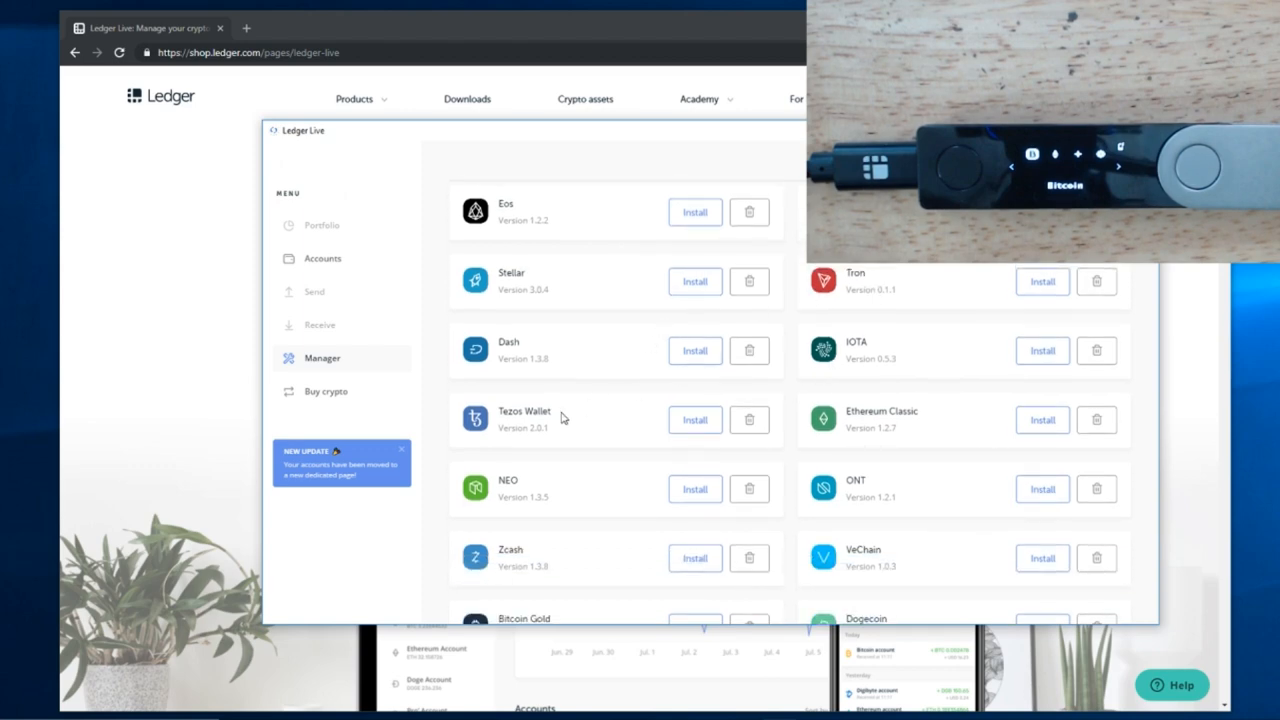
scroll("down", 3)
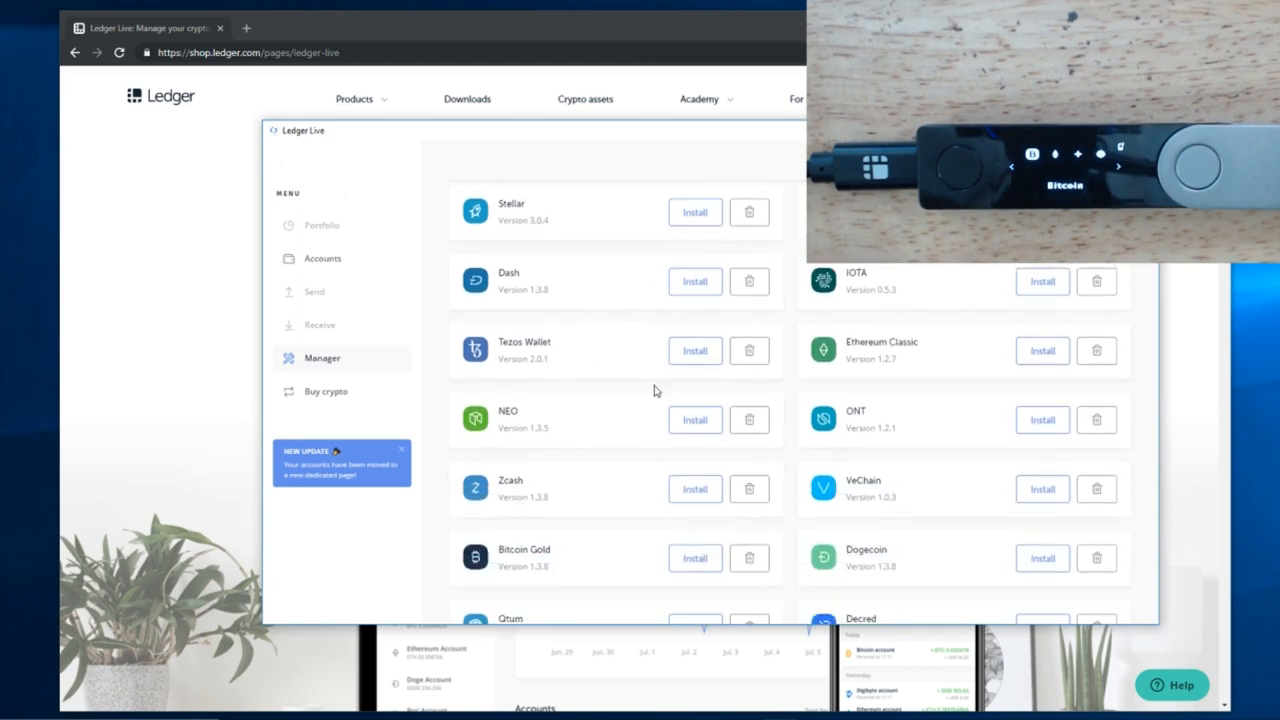
scroll("down", 3)
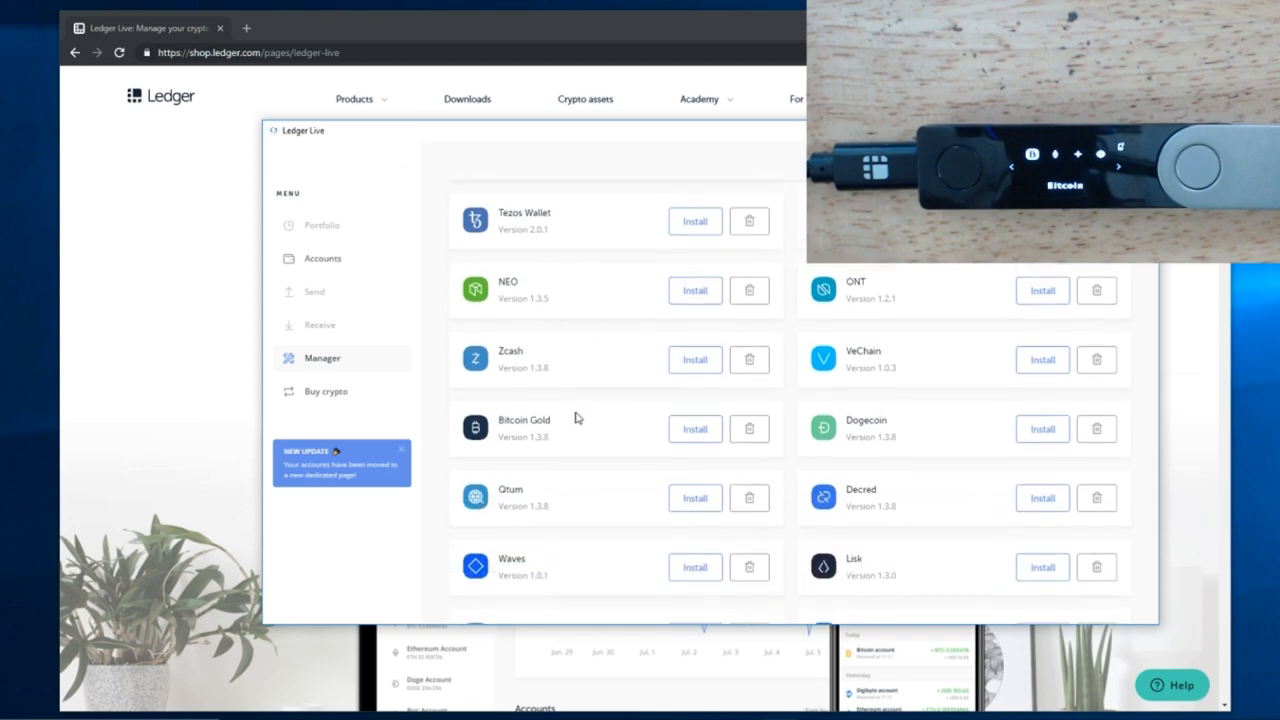
scroll("down", 3)
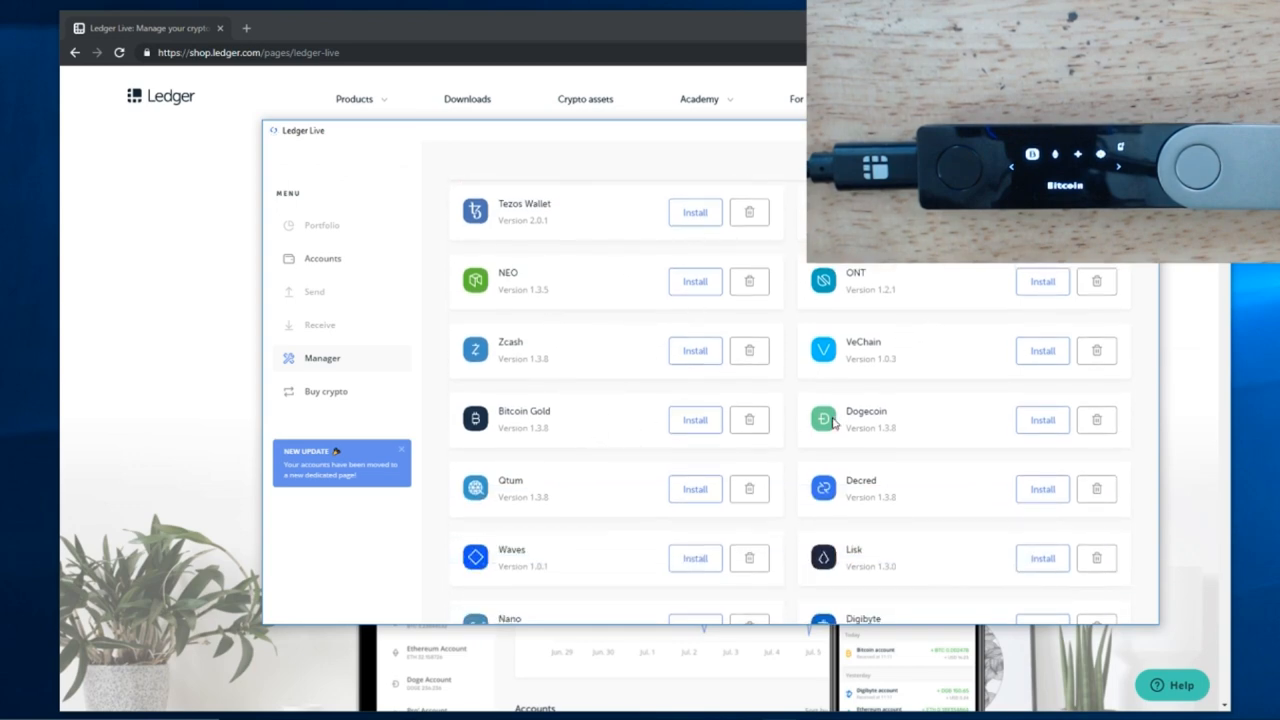
scroll("down", 3)
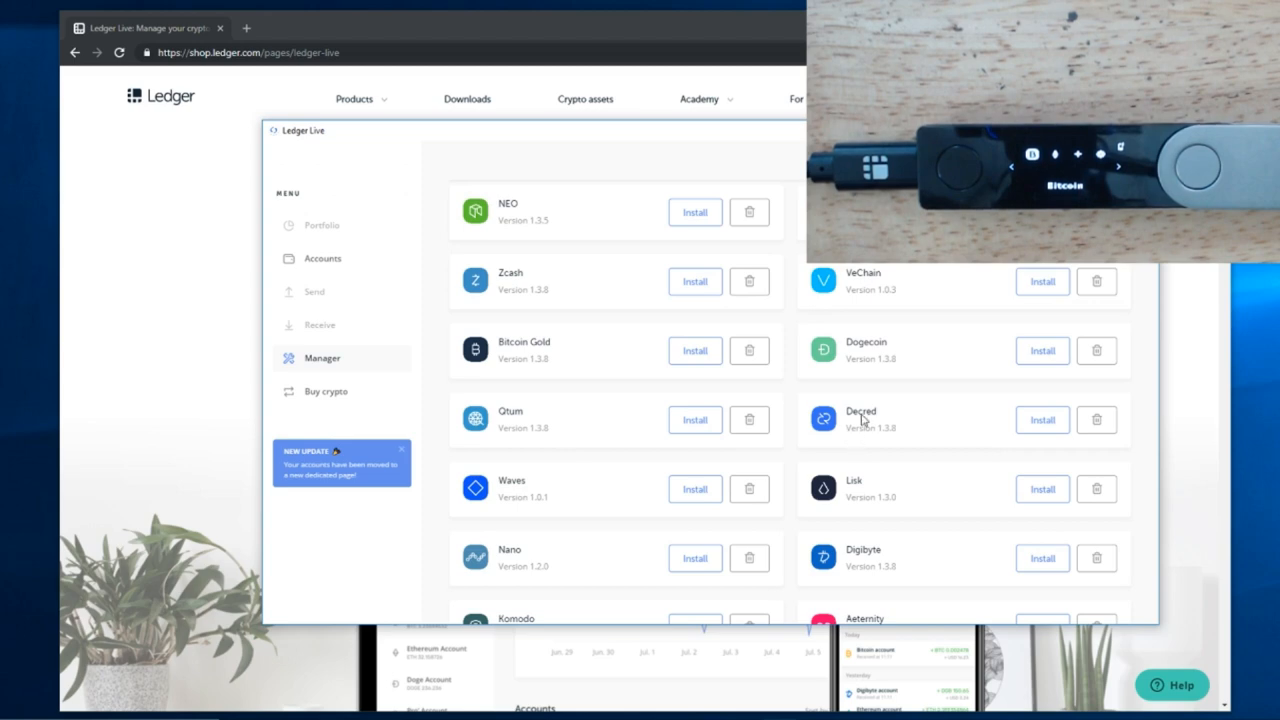
scroll("down", 3)
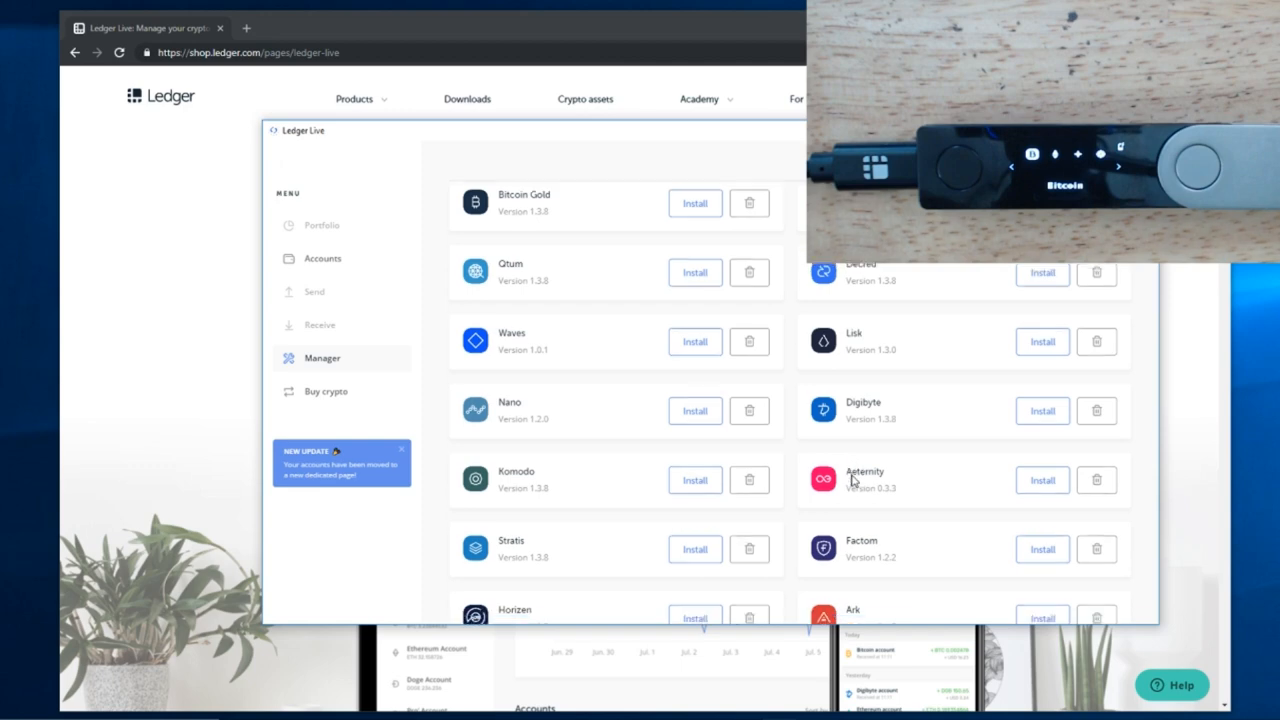
scroll("down", 3)
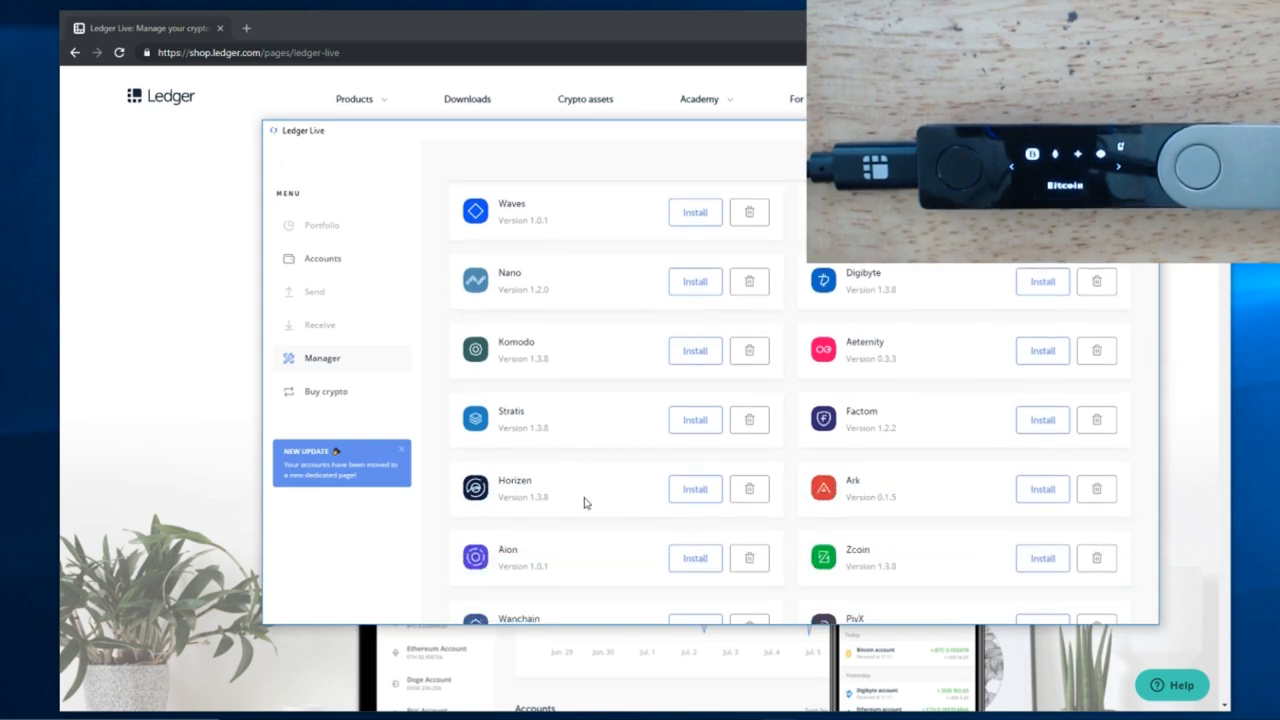
scroll("down", 3)
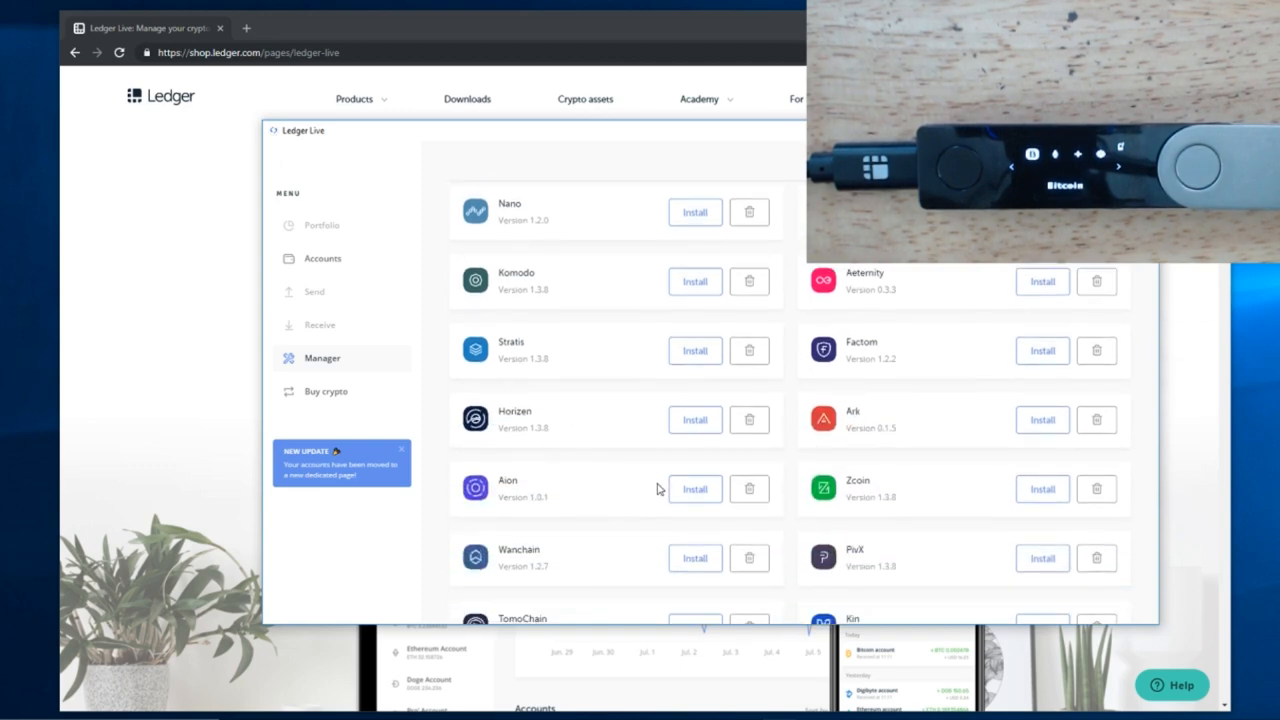
scroll("down", 3)
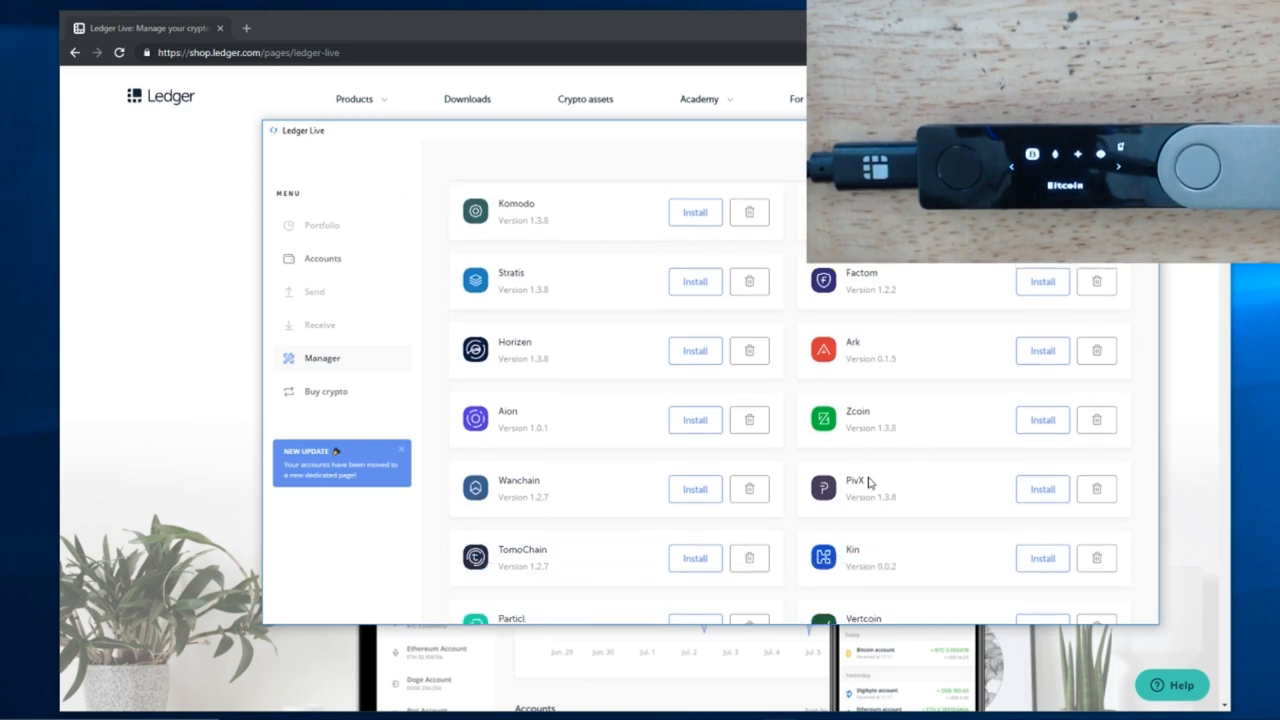
scroll("down", 3)
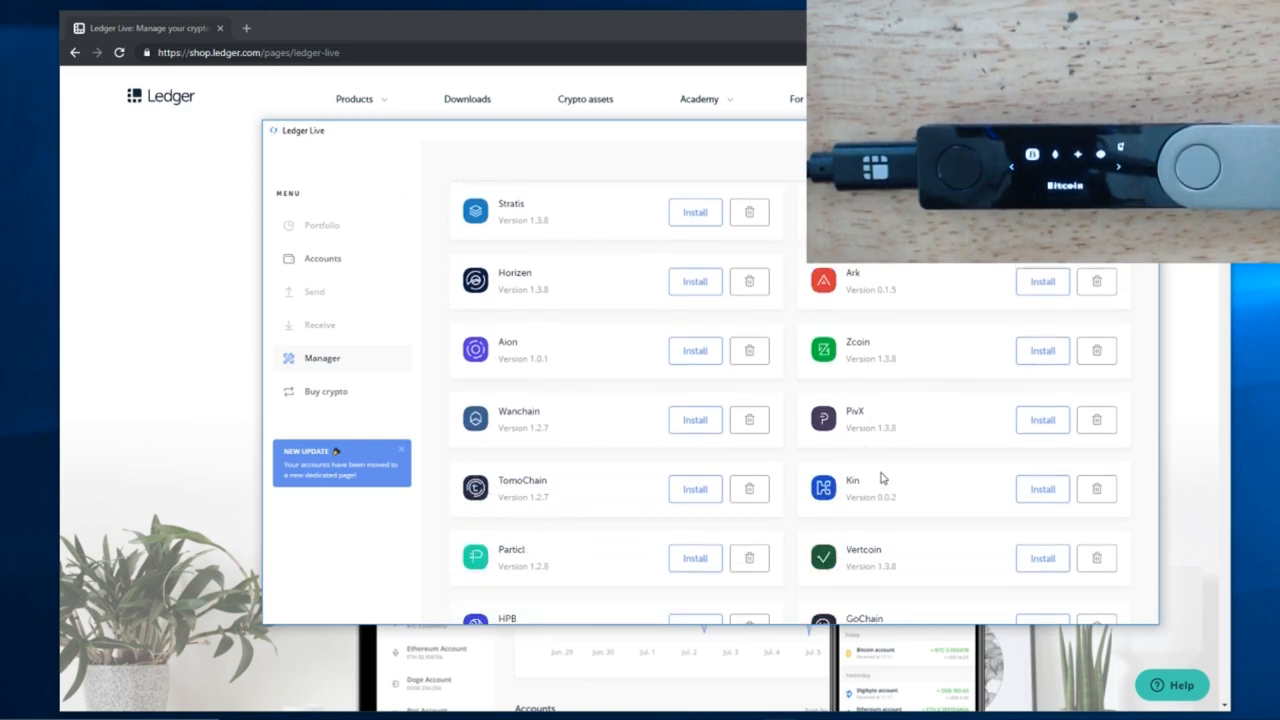
scroll("down", 3)
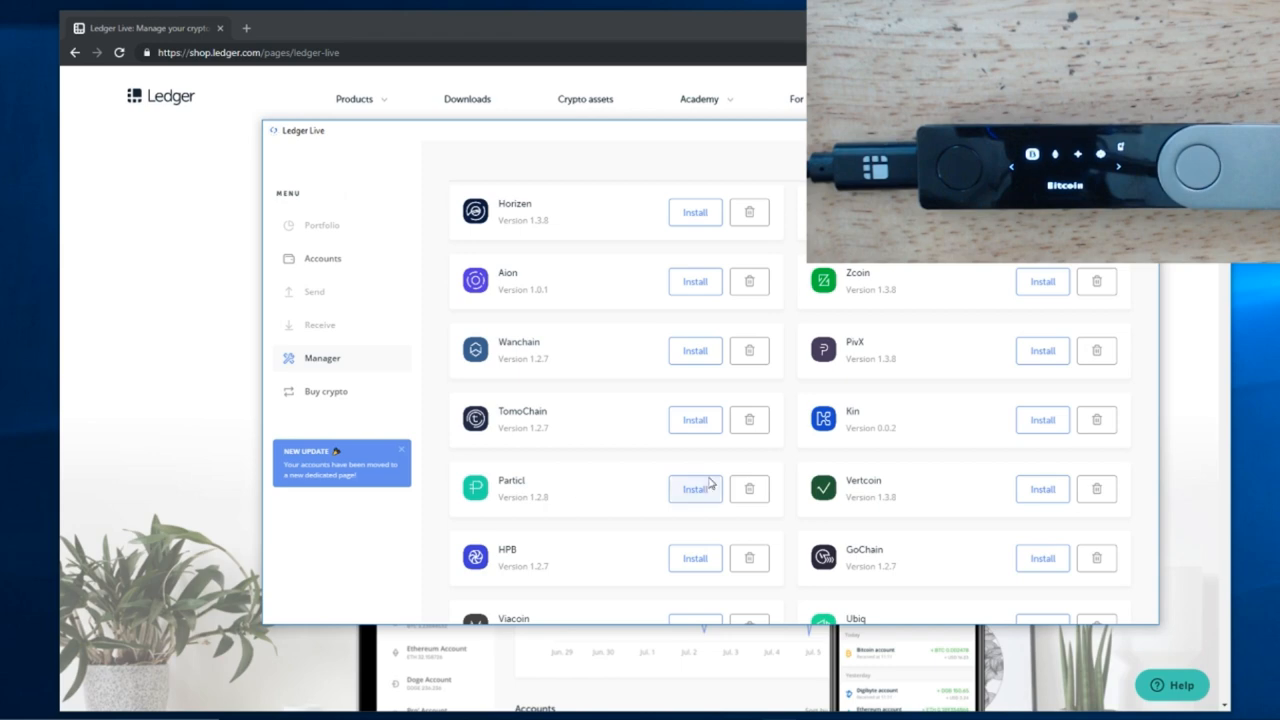
scroll("down", 3)
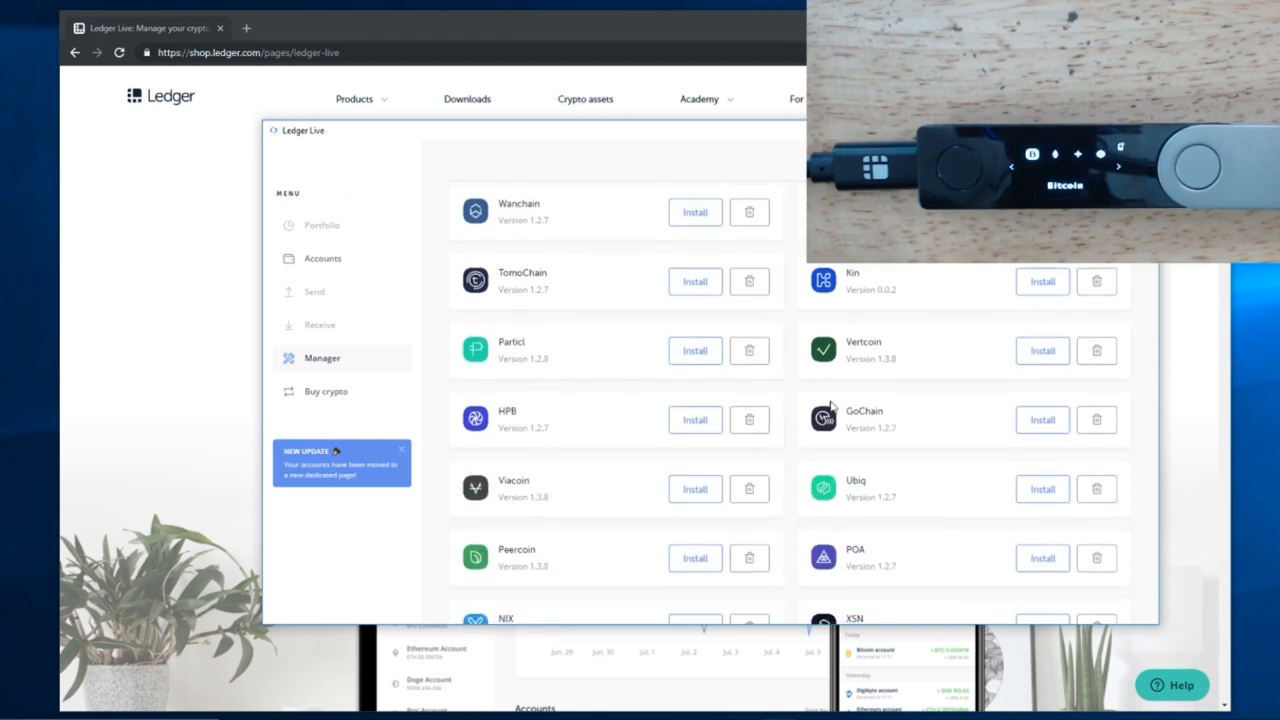
scroll("down", 3)
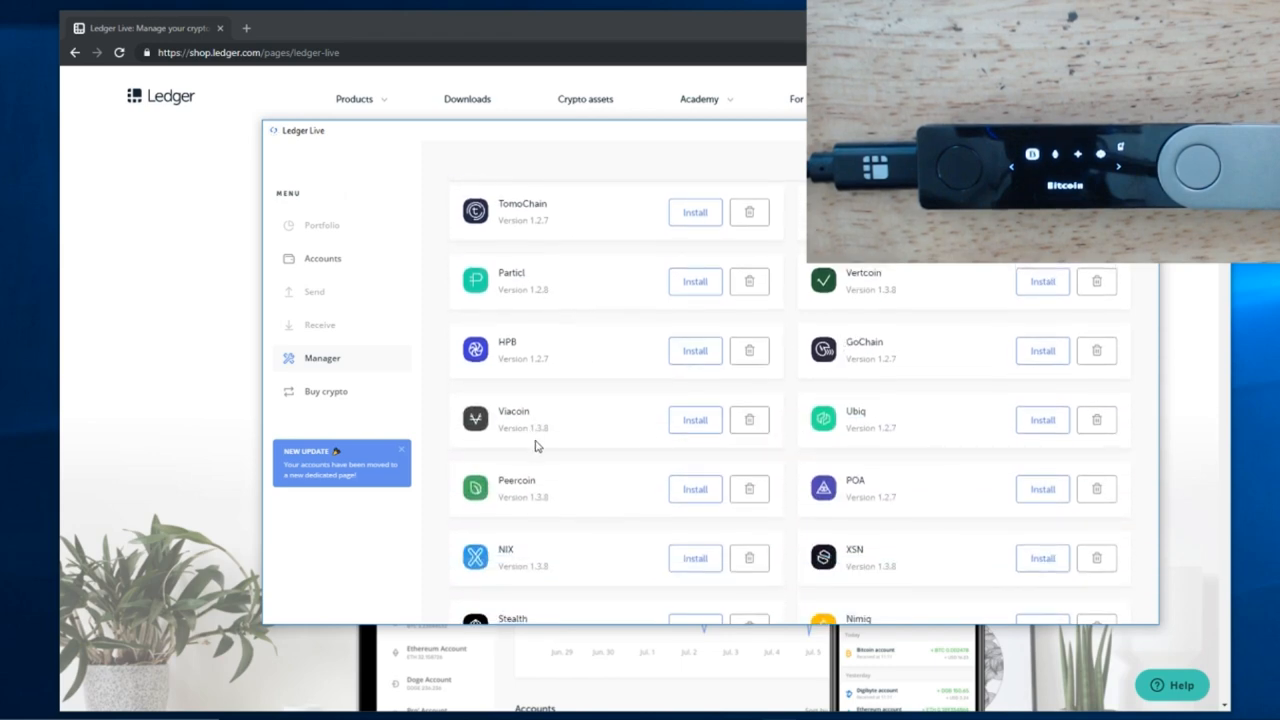
scroll("down", 3)
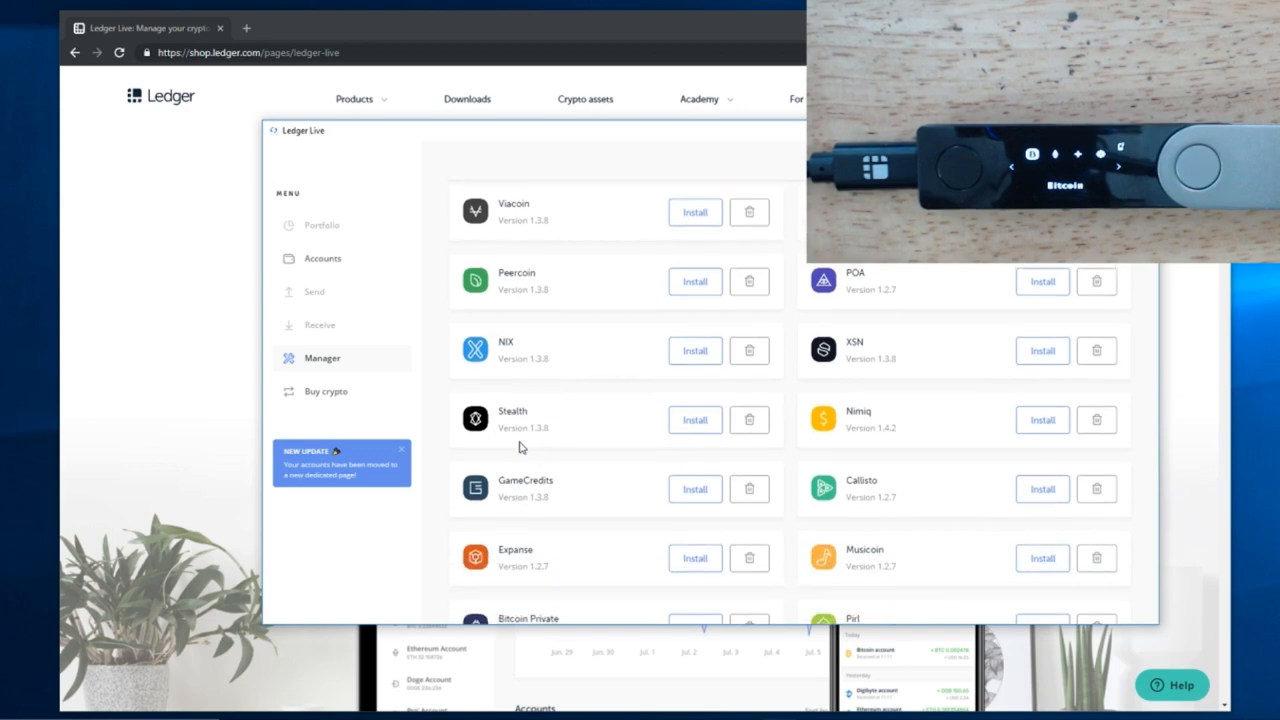
scroll("down", 3)
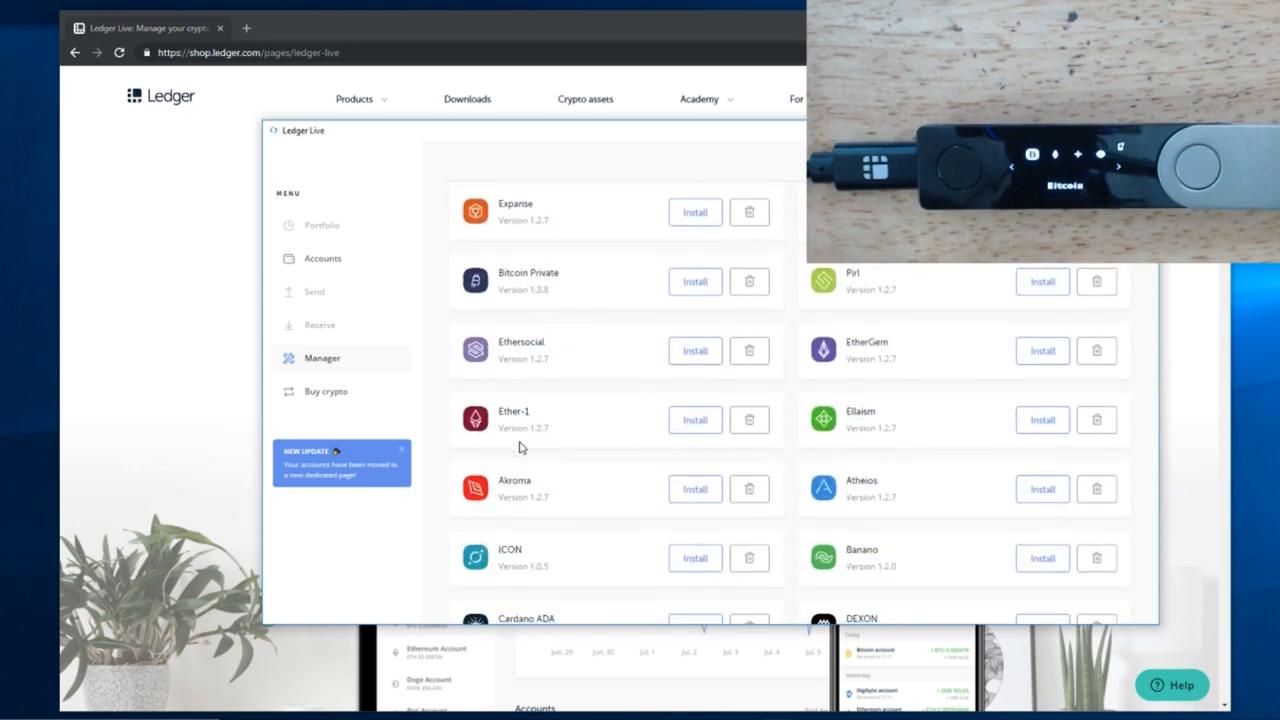
scroll("down", 3)
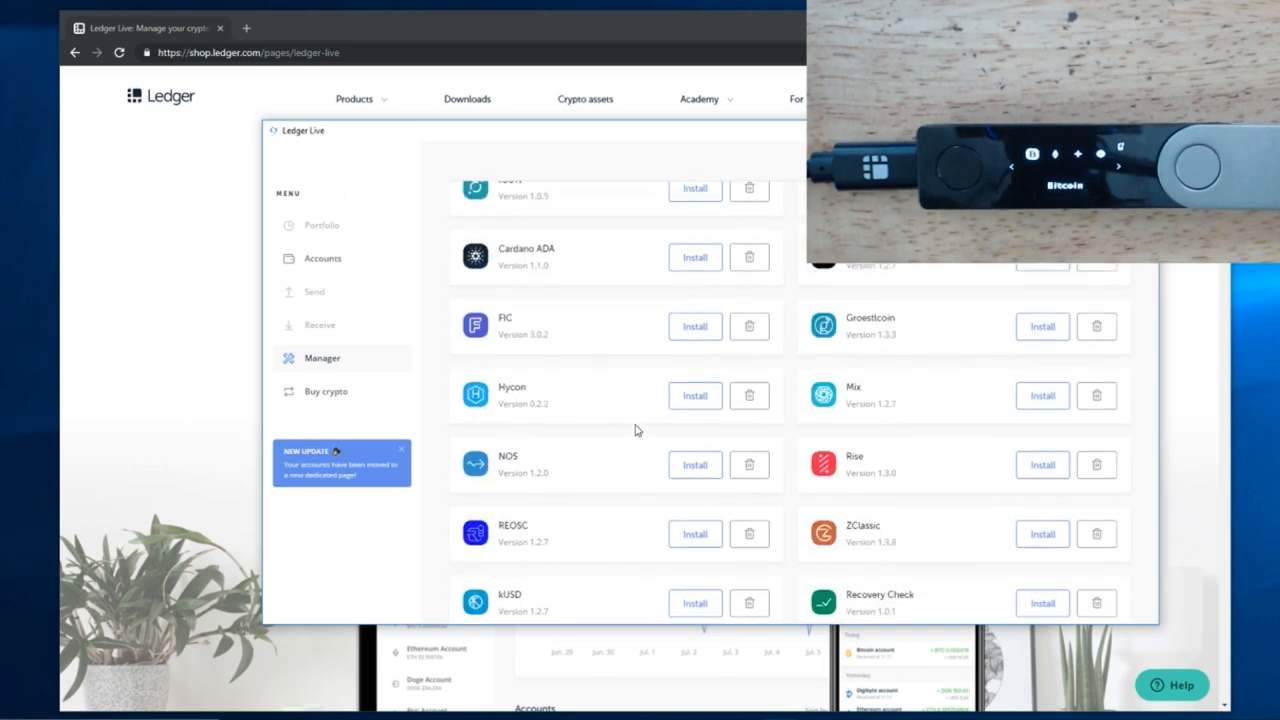
scroll("up", 3)
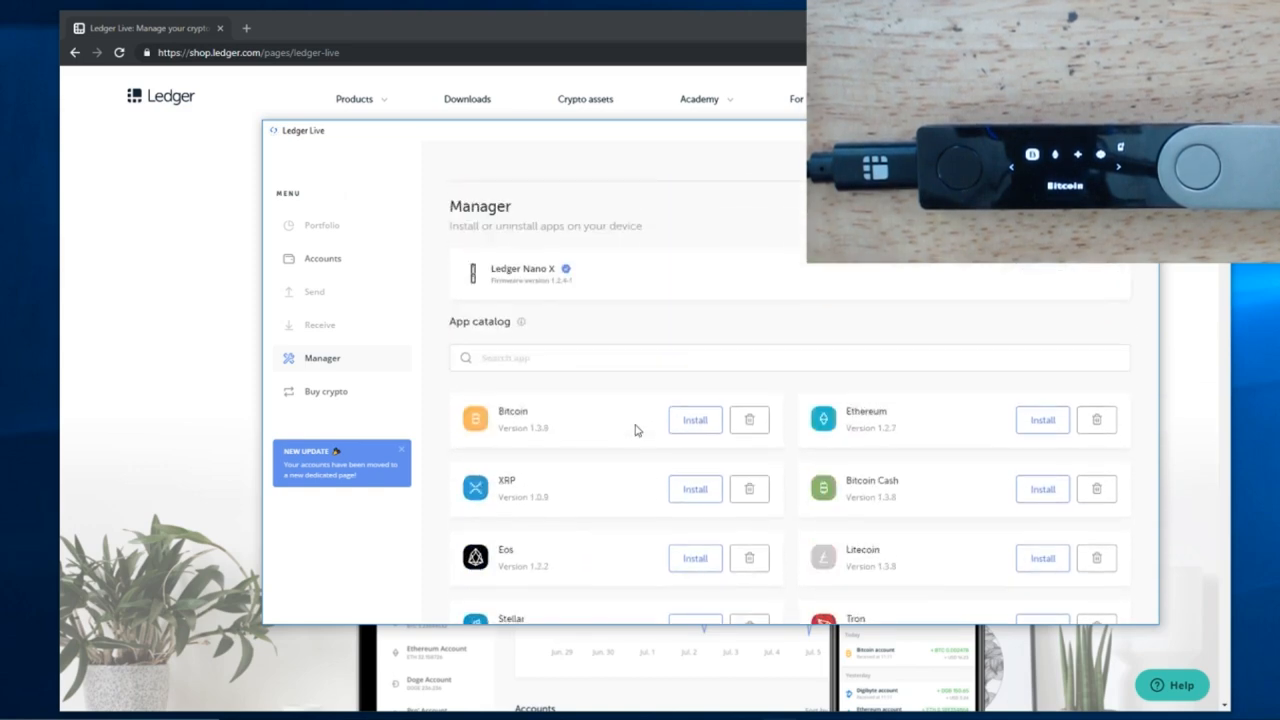
Step: From the Accounts page, begin adding an account with Bitcoin chosen as the crypto asset
left_click(322, 258)
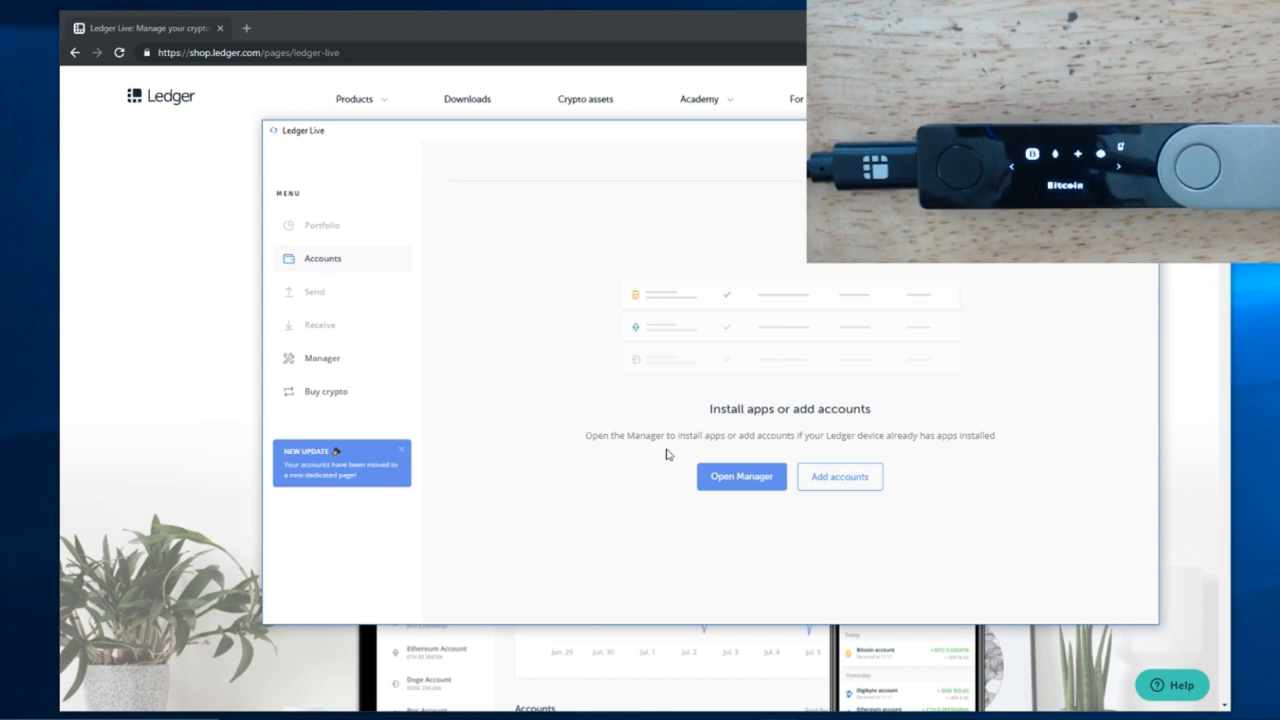
left_click(840, 476)
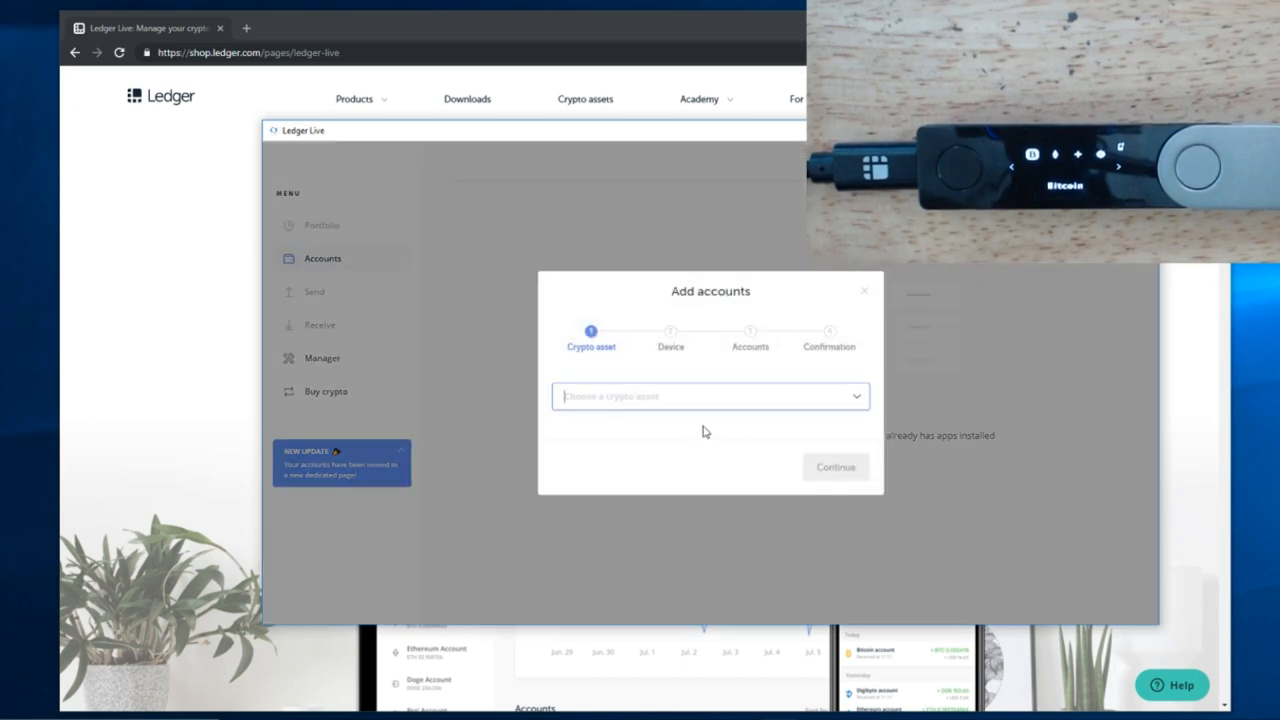
left_click(710, 396)
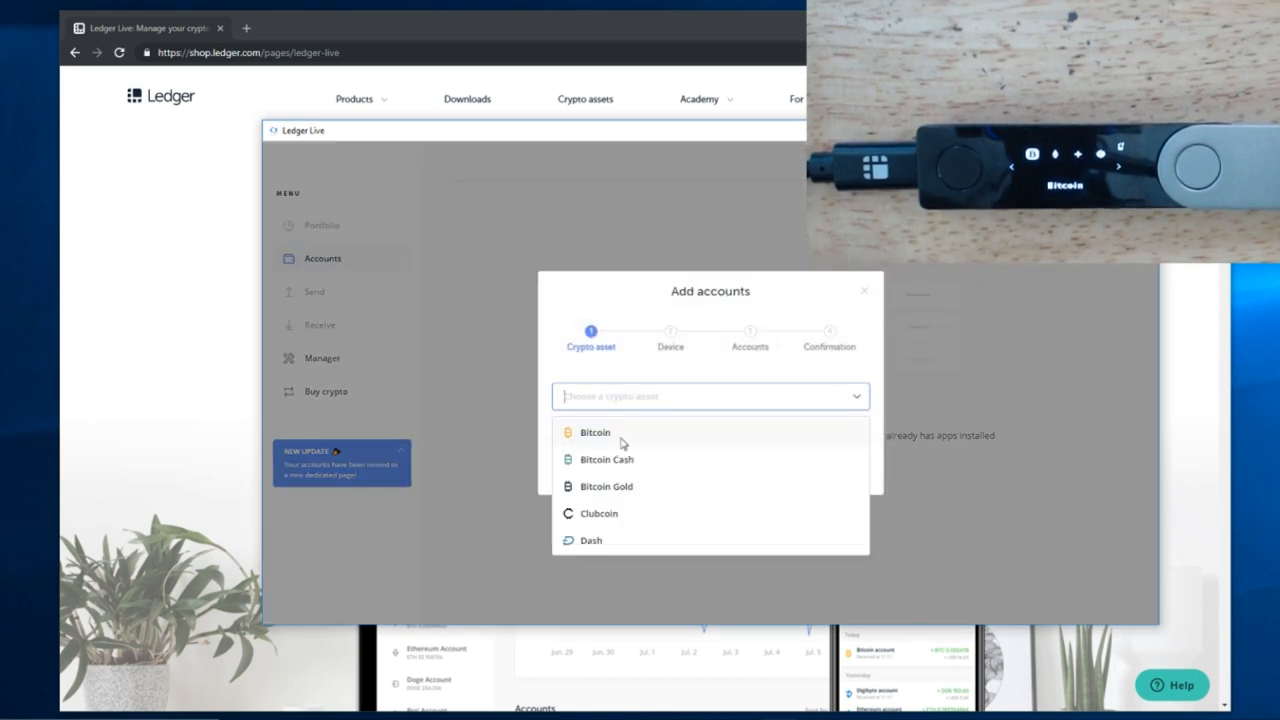
left_click(596, 432)
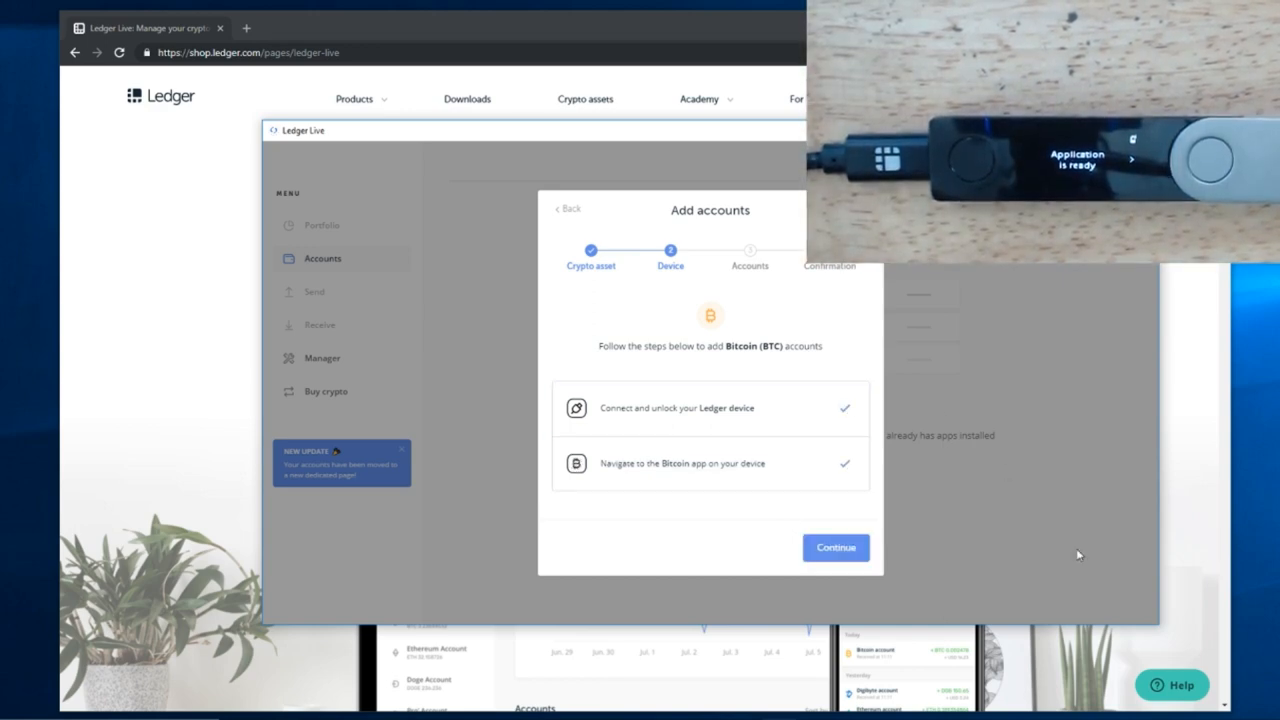
Step: Continue to the Accounts step so the device synchronizes and lists Bitcoin 1 (segwit)
left_click(836, 548)
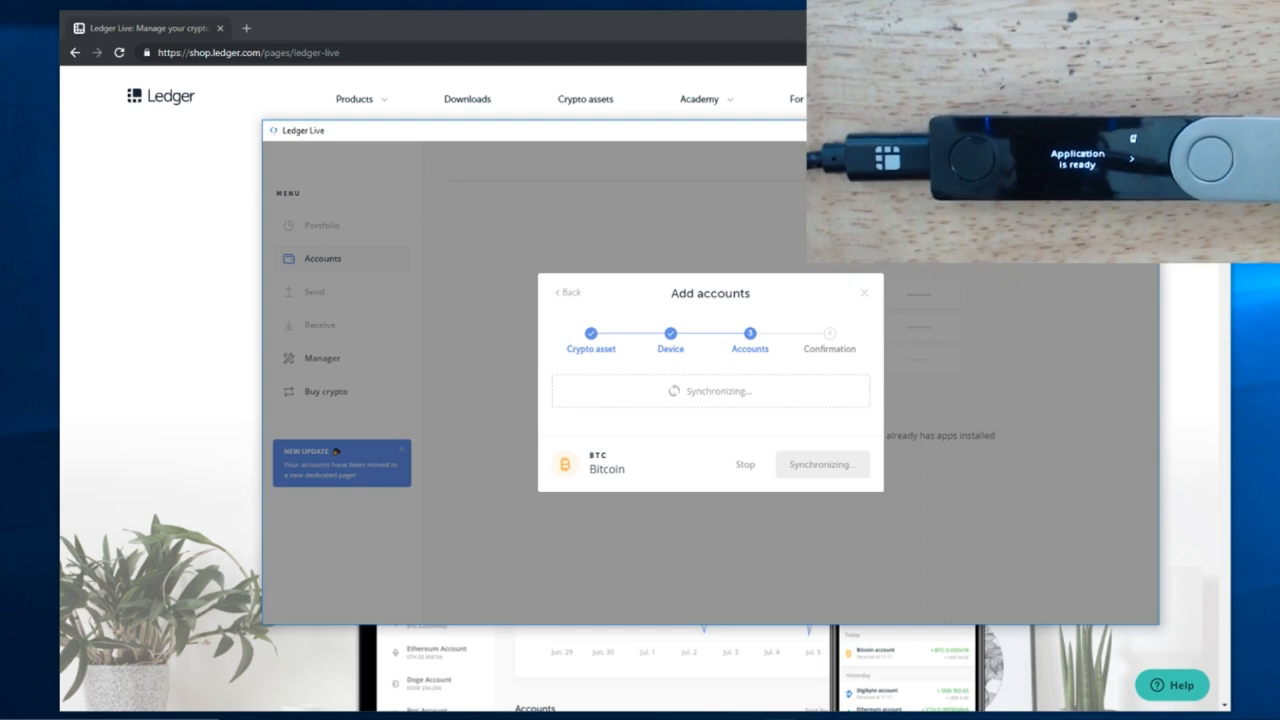
mouse_move(1052, 576)
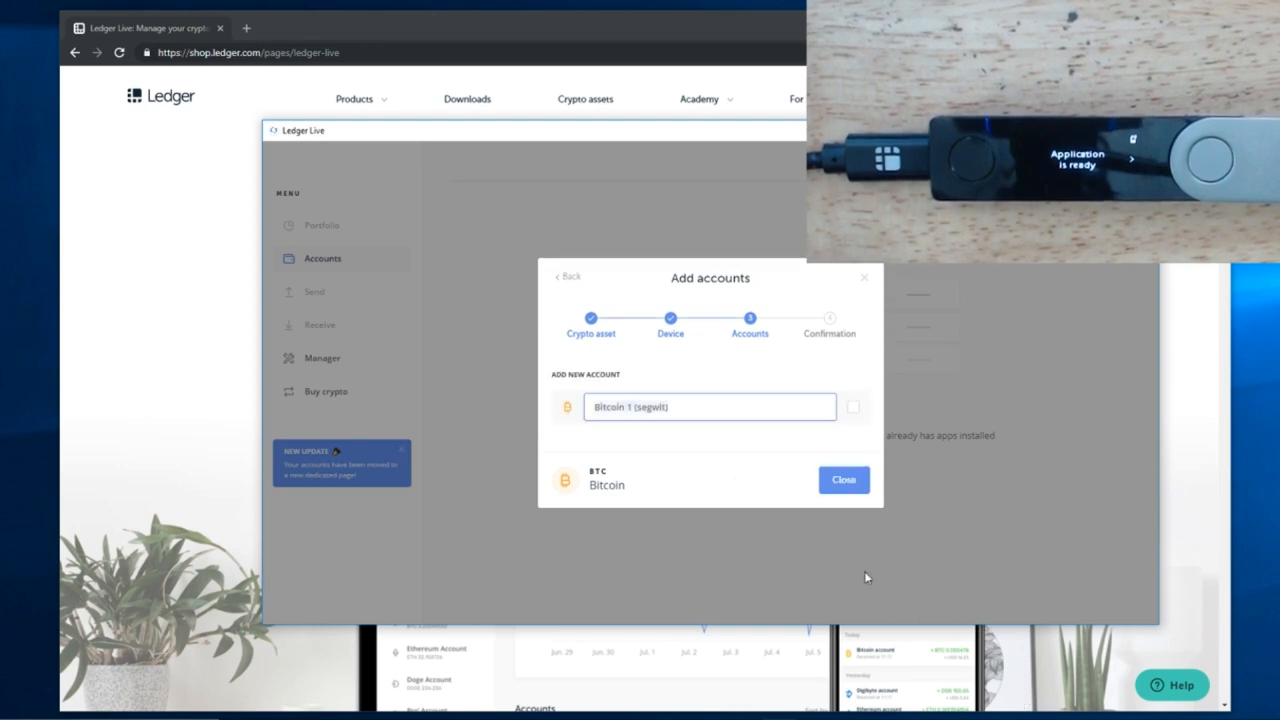
mouse_move(848, 560)
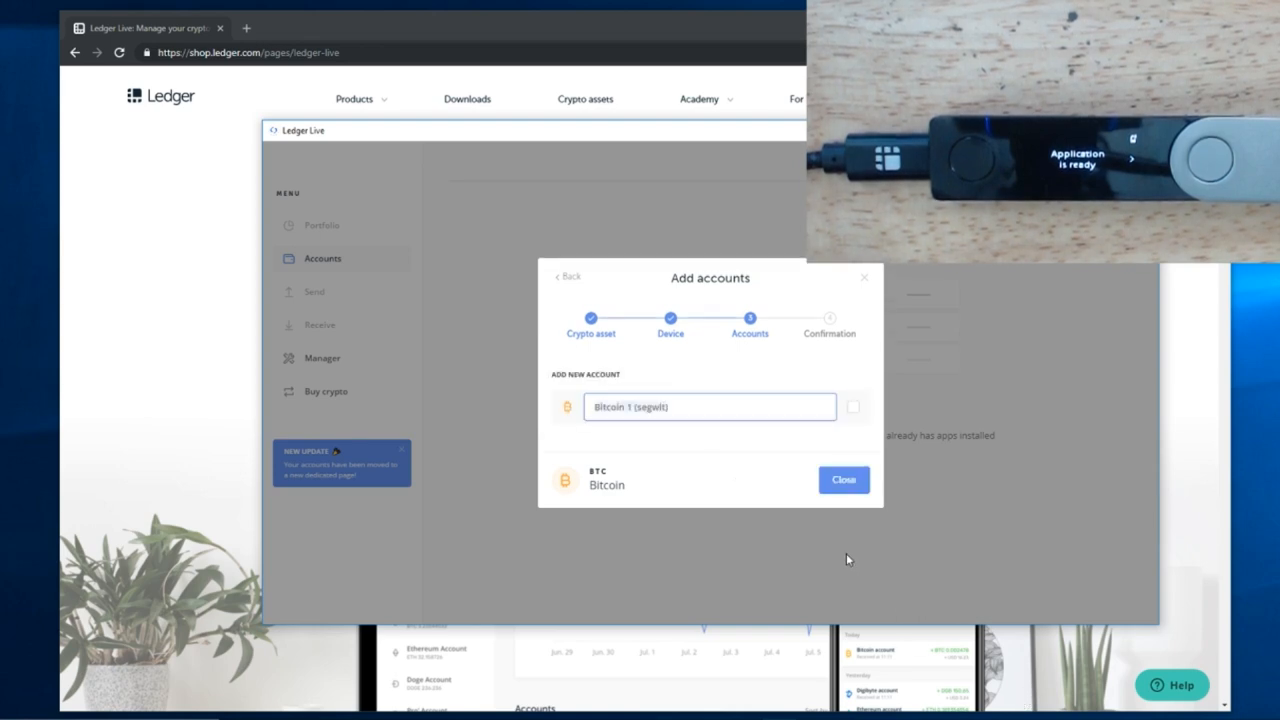